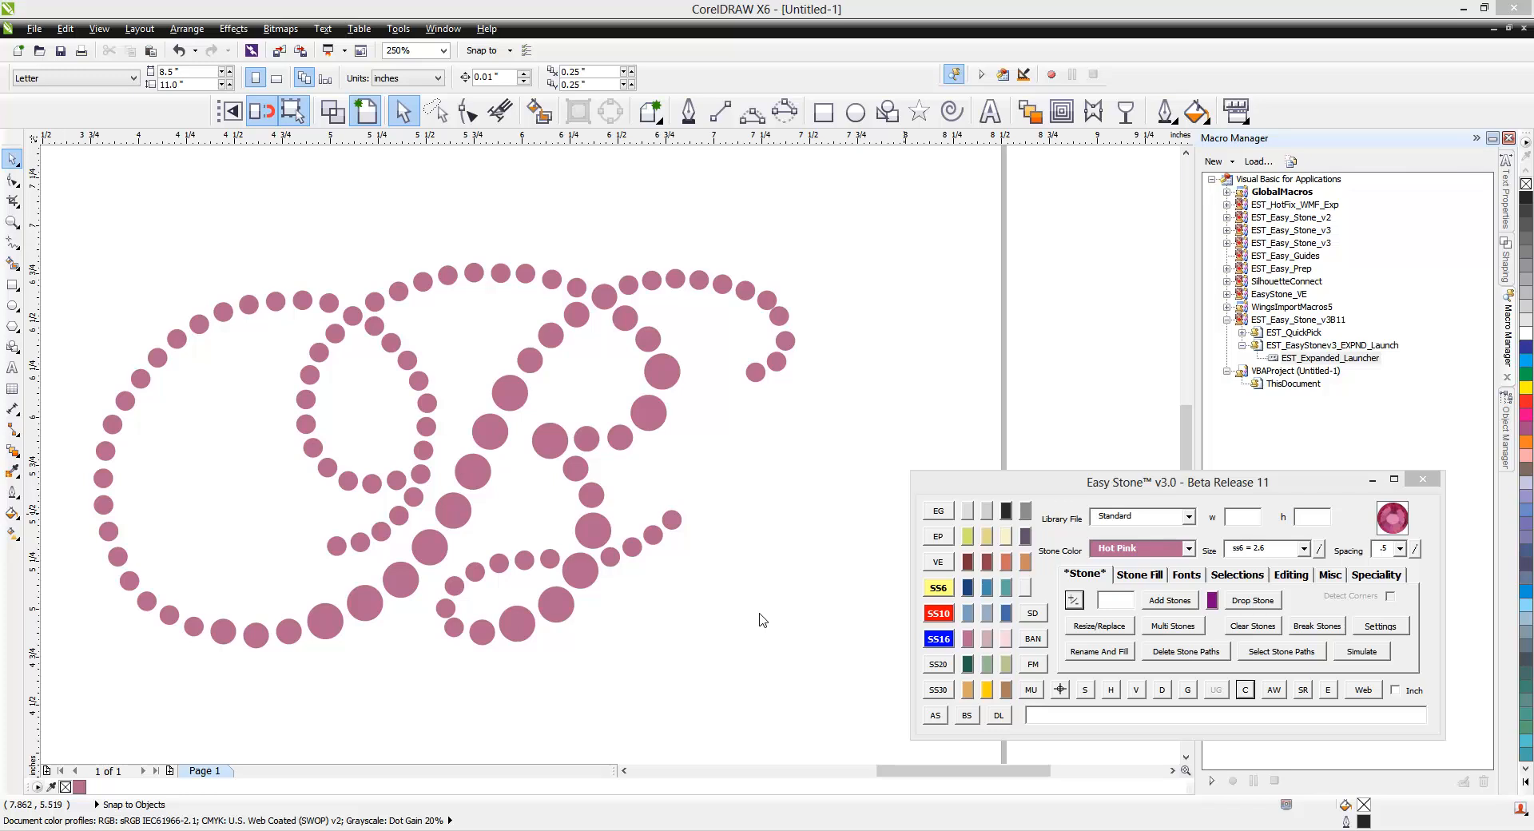
{"action": "mouse_move", "coordinate": [761, 606]}
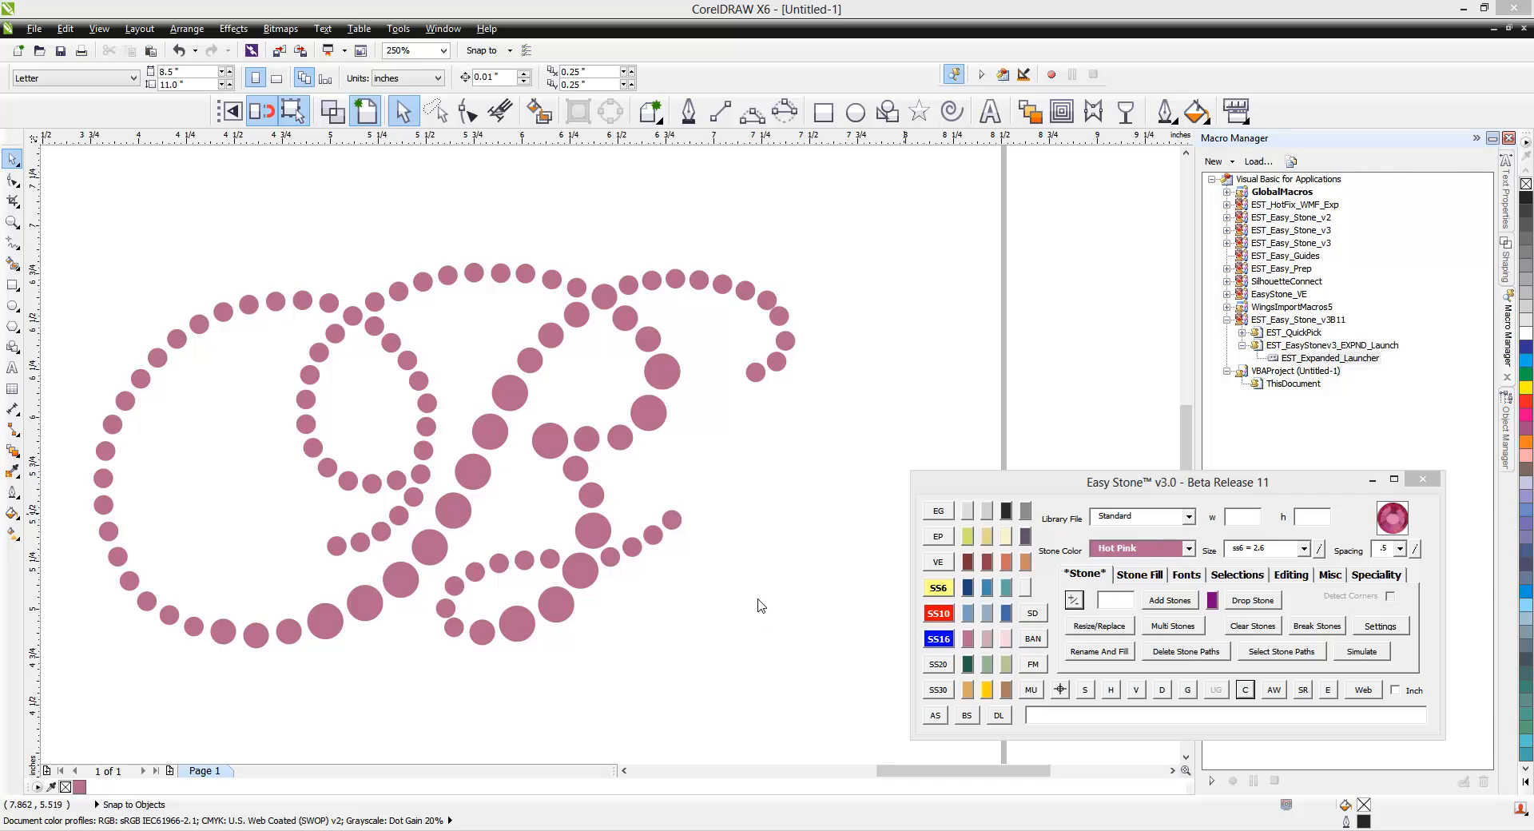
{"action": "mouse_move", "coordinate": [766, 614]}
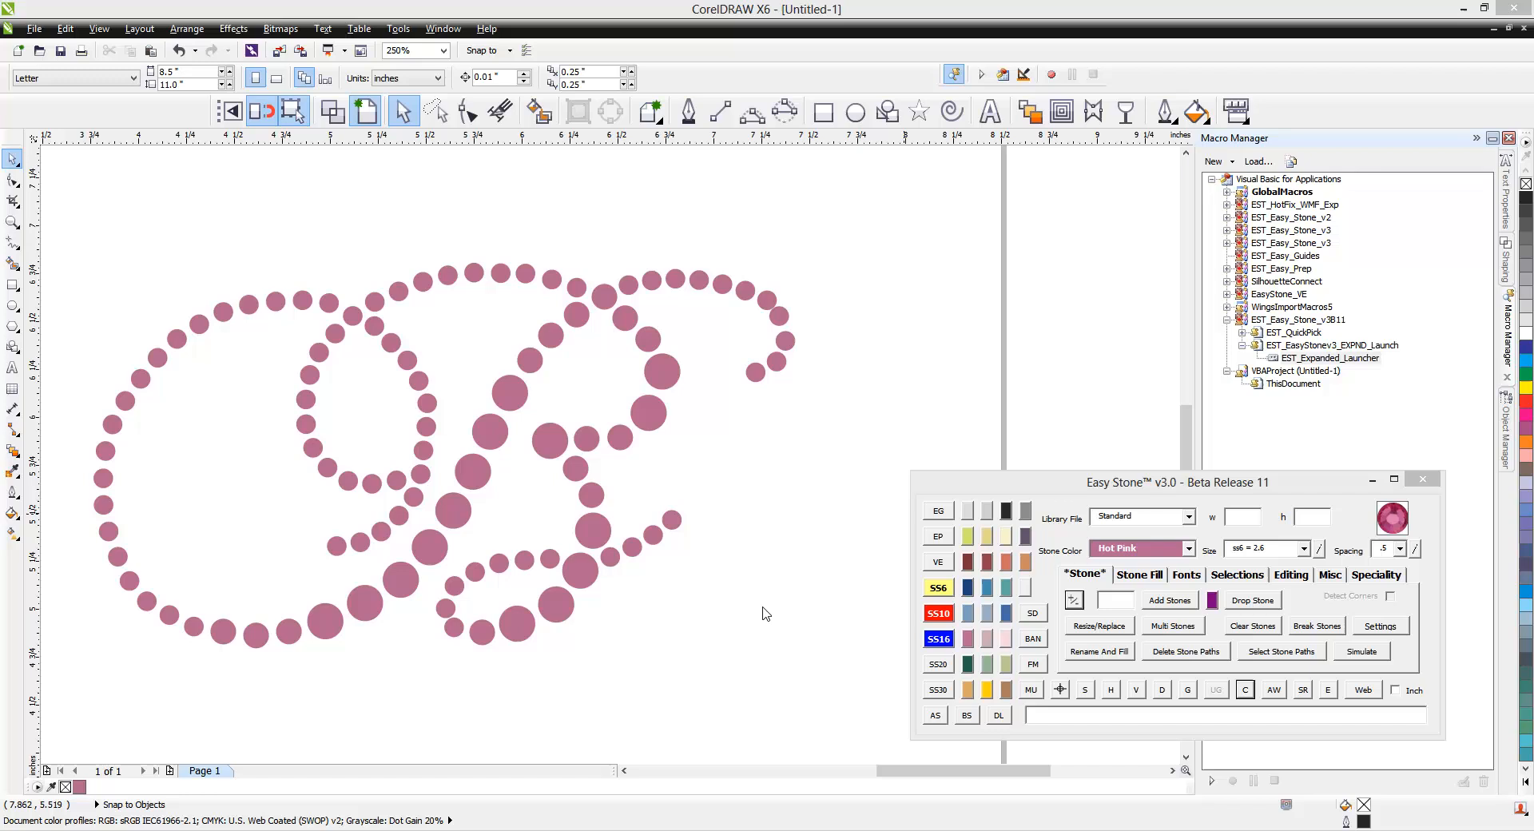
{"action": "mouse_move", "coordinate": [845, 375]}
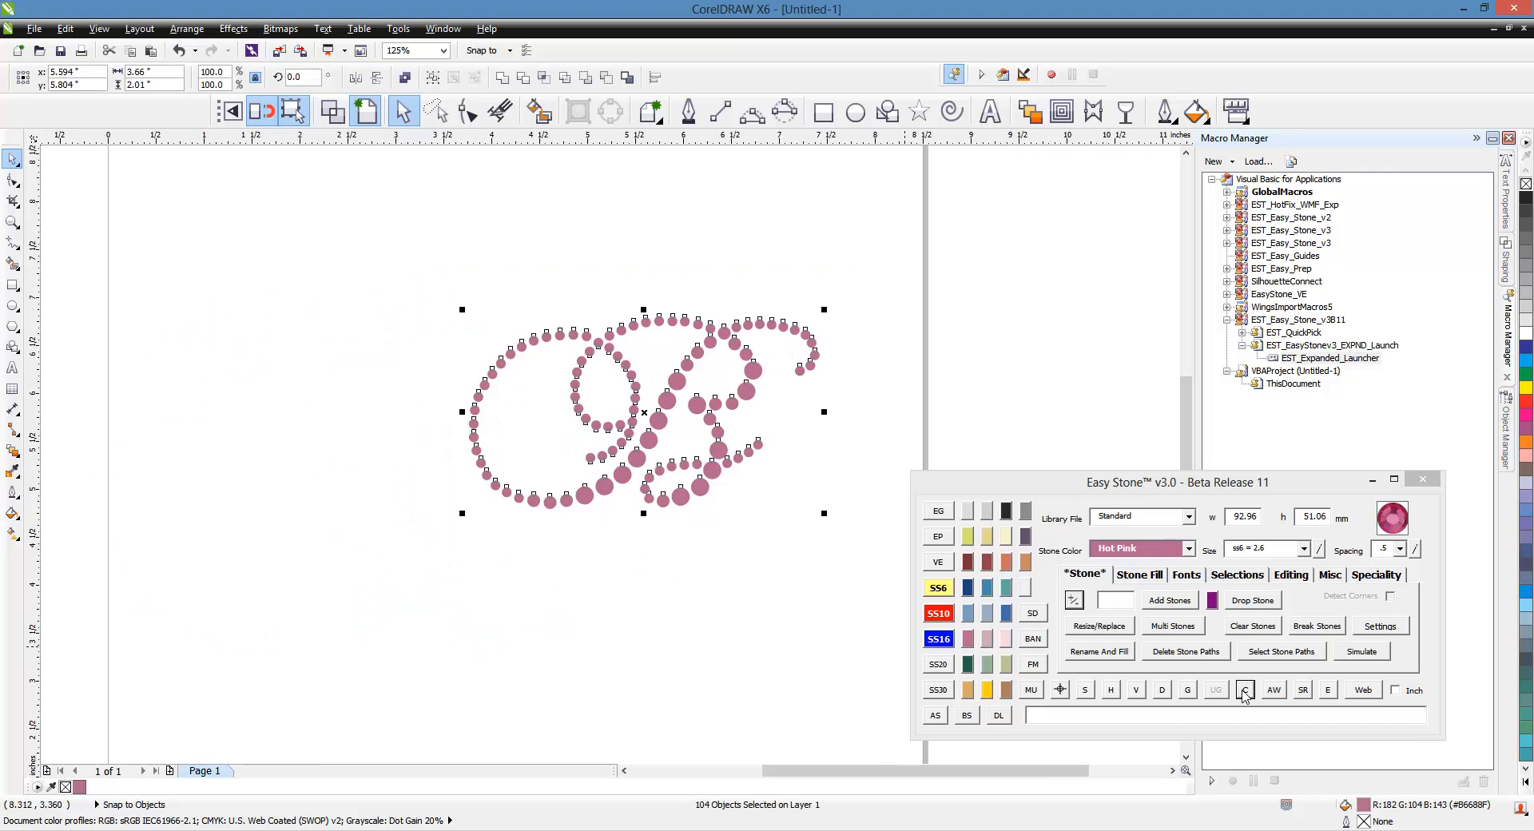
Step: Run Easy Stone's overlap check on the 104 stones and dismiss the no-overlap notice
{"action": "left_click", "coordinate": [1244, 690]}
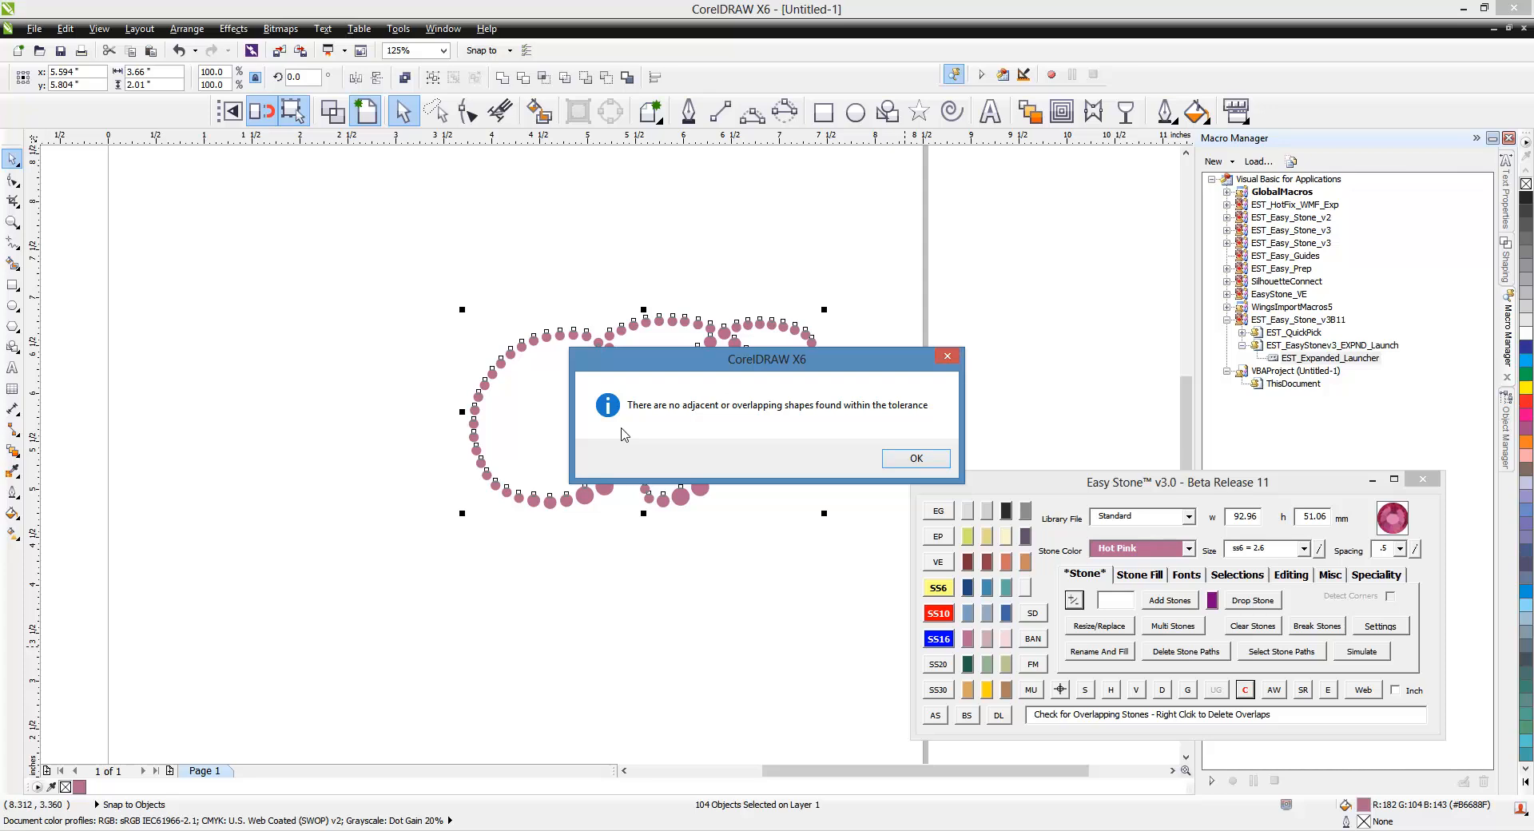
{"action": "mouse_move", "coordinate": [762, 420]}
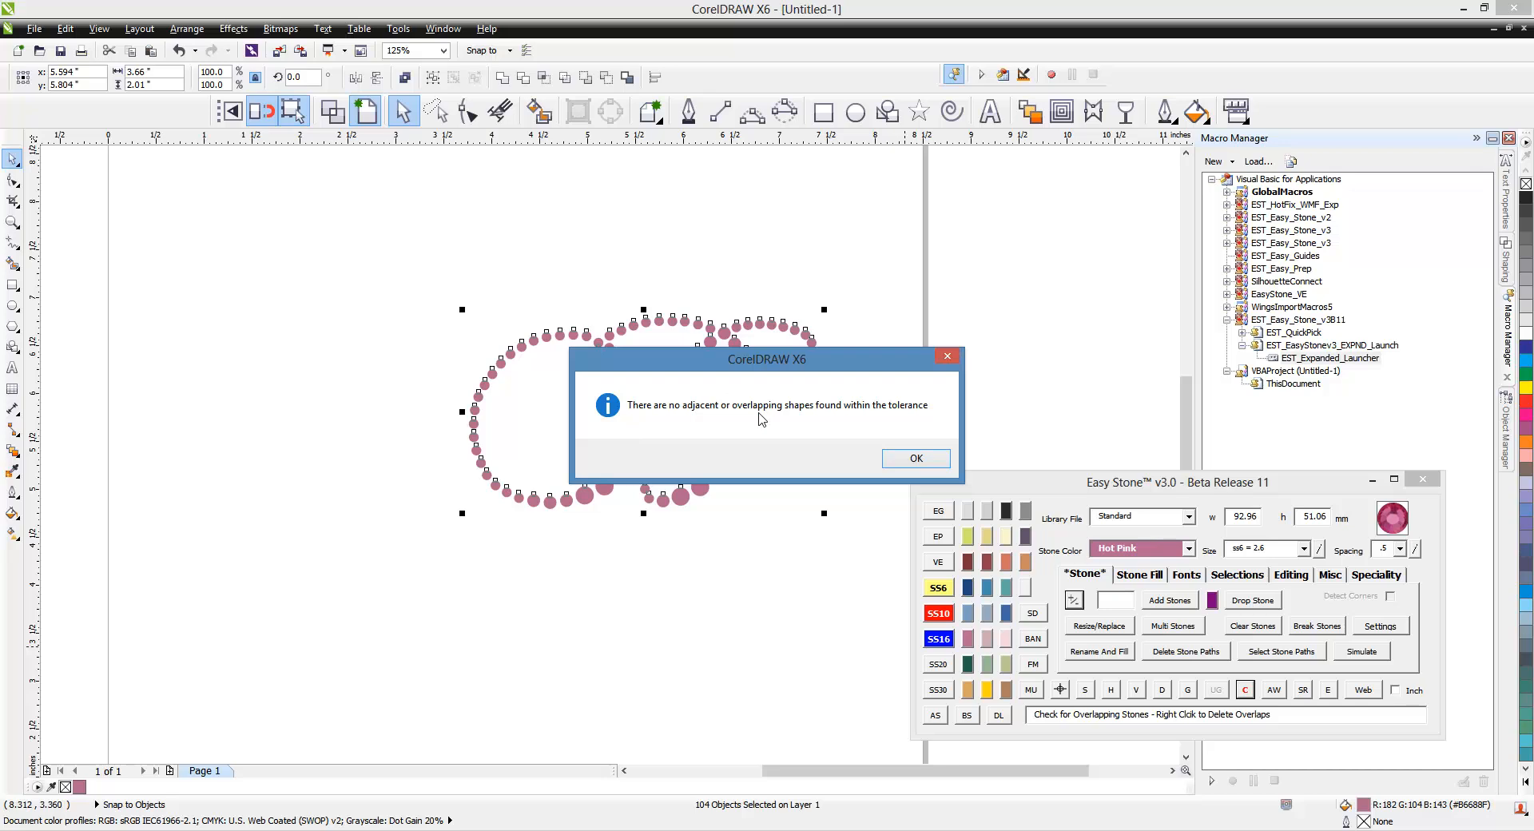
{"action": "mouse_move", "coordinate": [956, 462]}
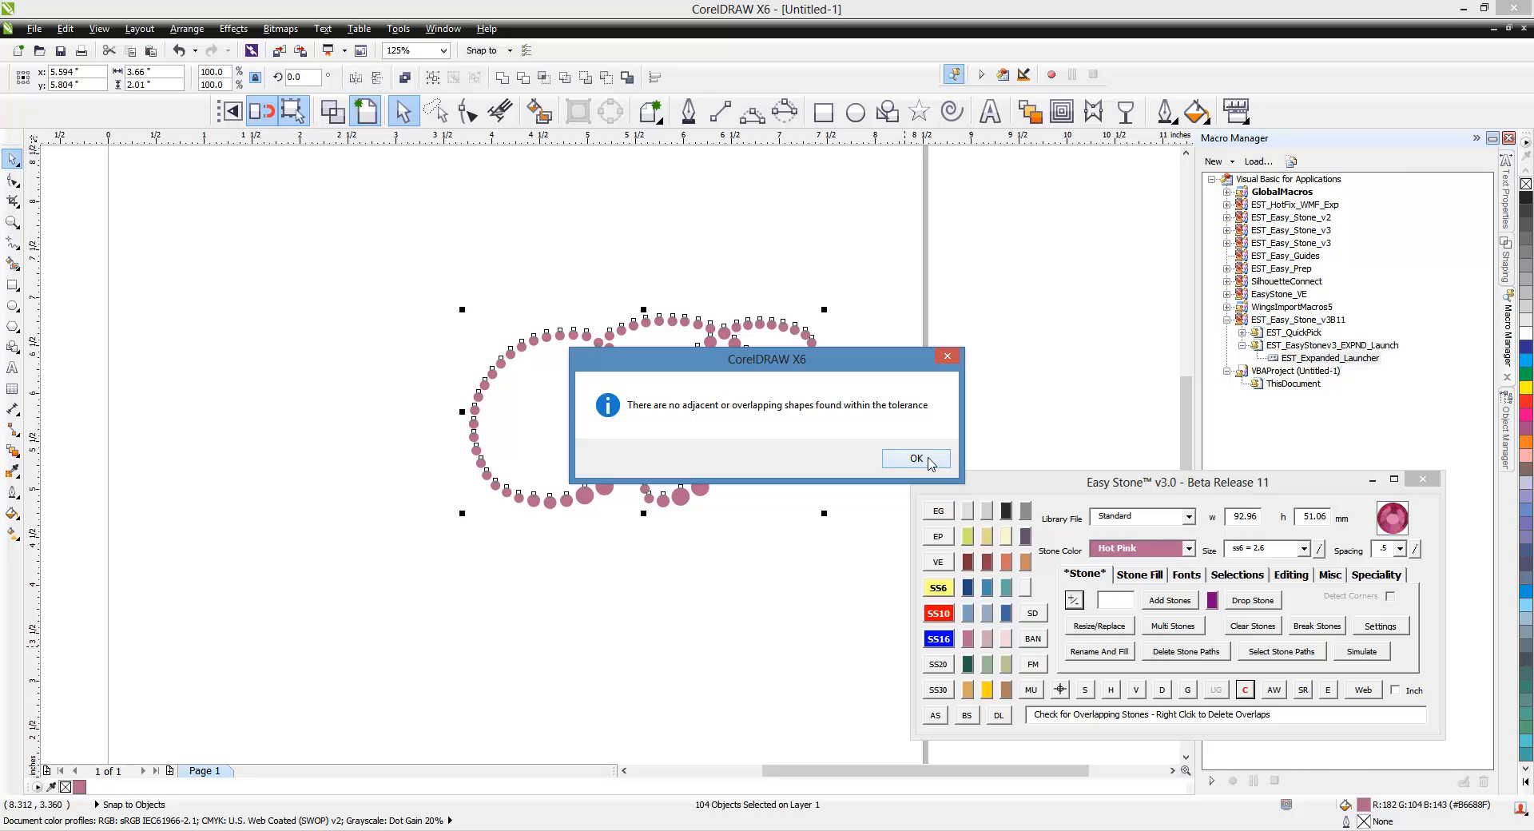
{"action": "left_click", "coordinate": [914, 460]}
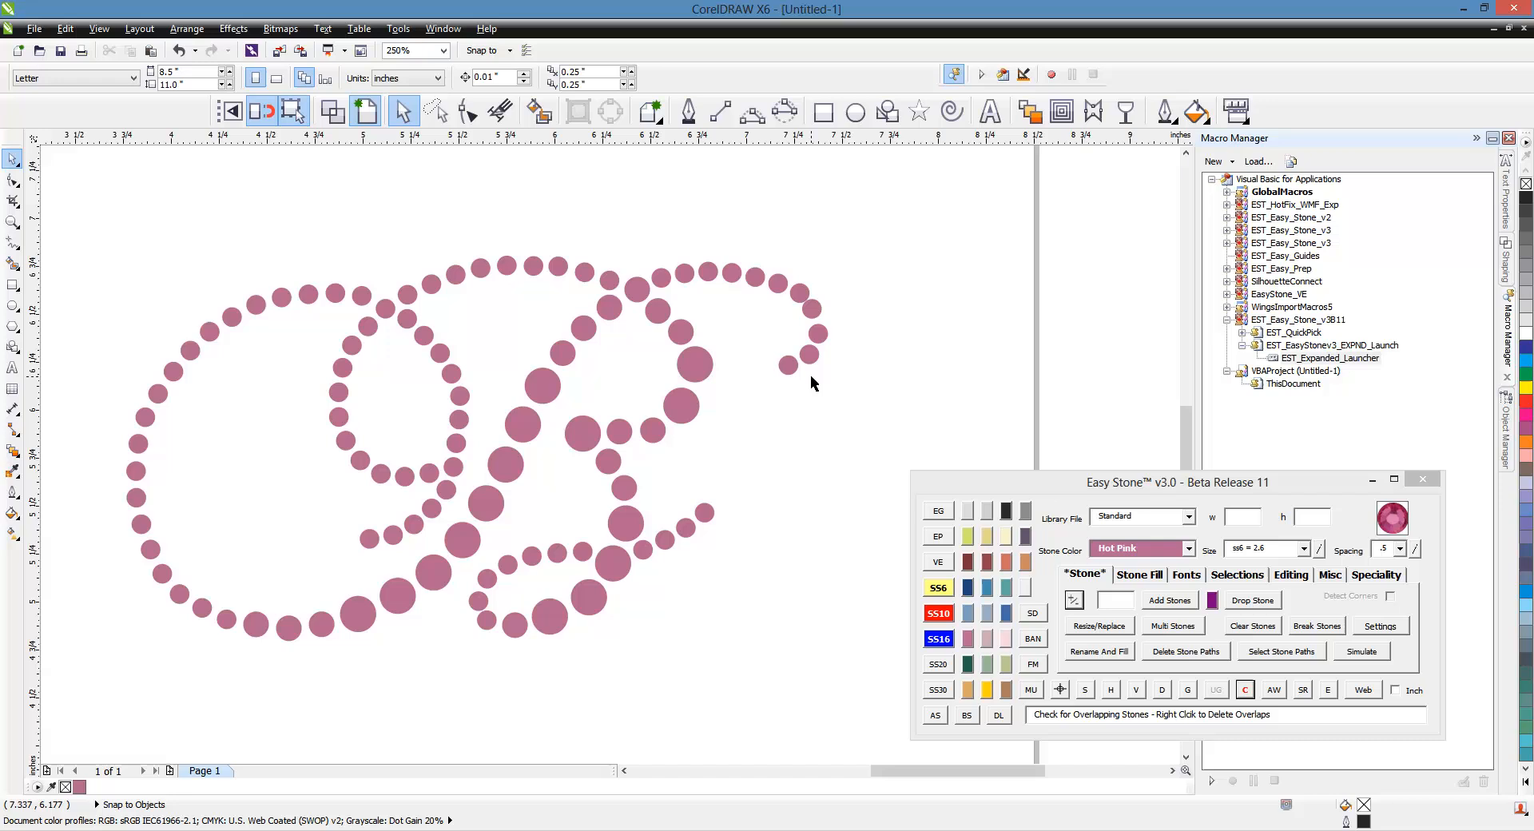
{"action": "mouse_move", "coordinate": [831, 439]}
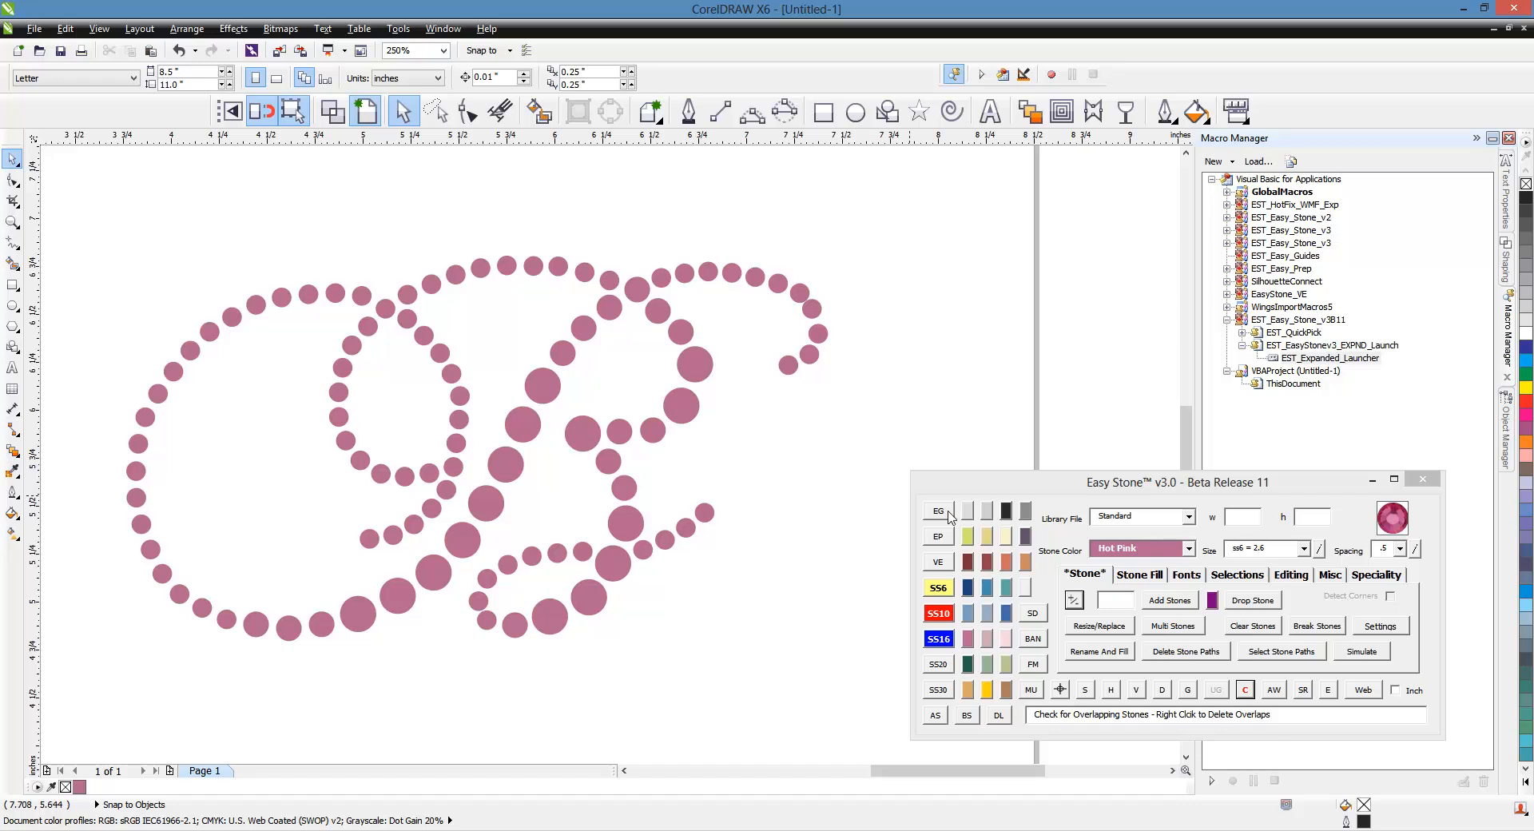
Step: Switch Easy Stone to its Misc tools with spacing check, lines and export
{"action": "left_click", "coordinate": [1328, 574]}
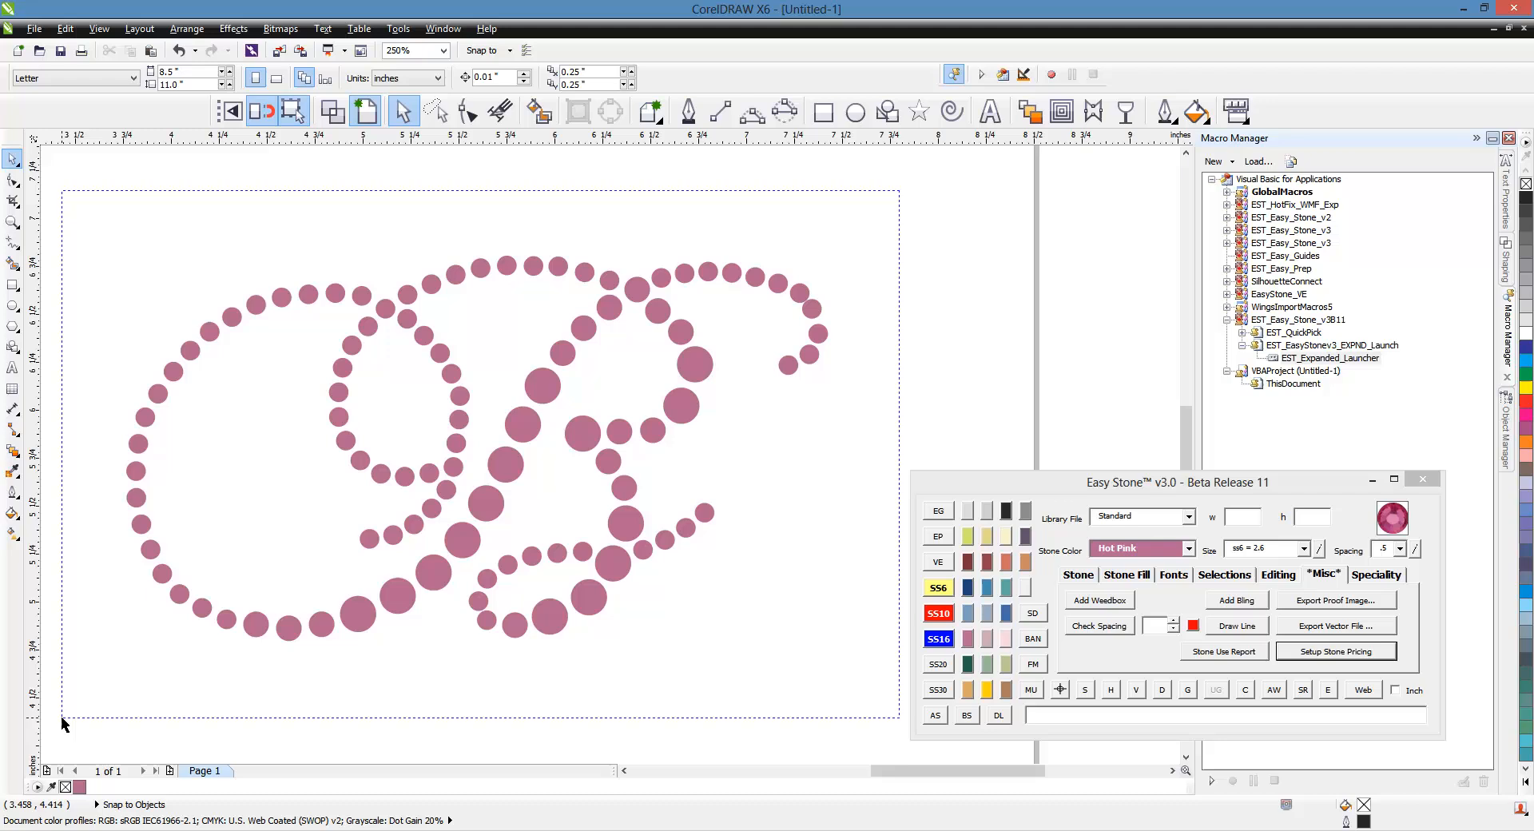
Step: Run Check Spacing on the letter and close the no-close-stones message
{"action": "left_click", "coordinate": [1098, 626]}
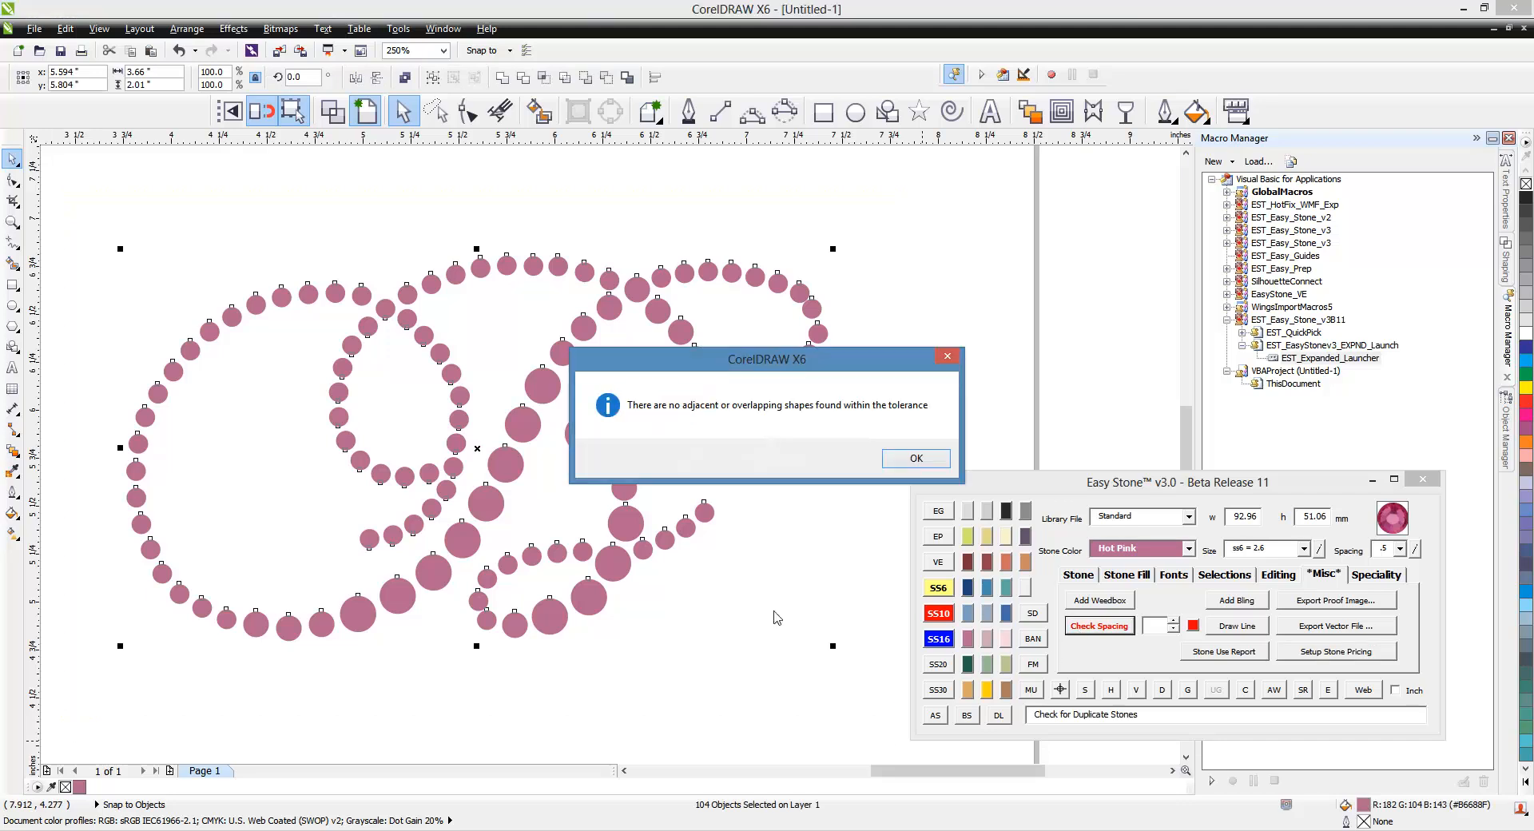
{"action": "left_click", "coordinate": [914, 457]}
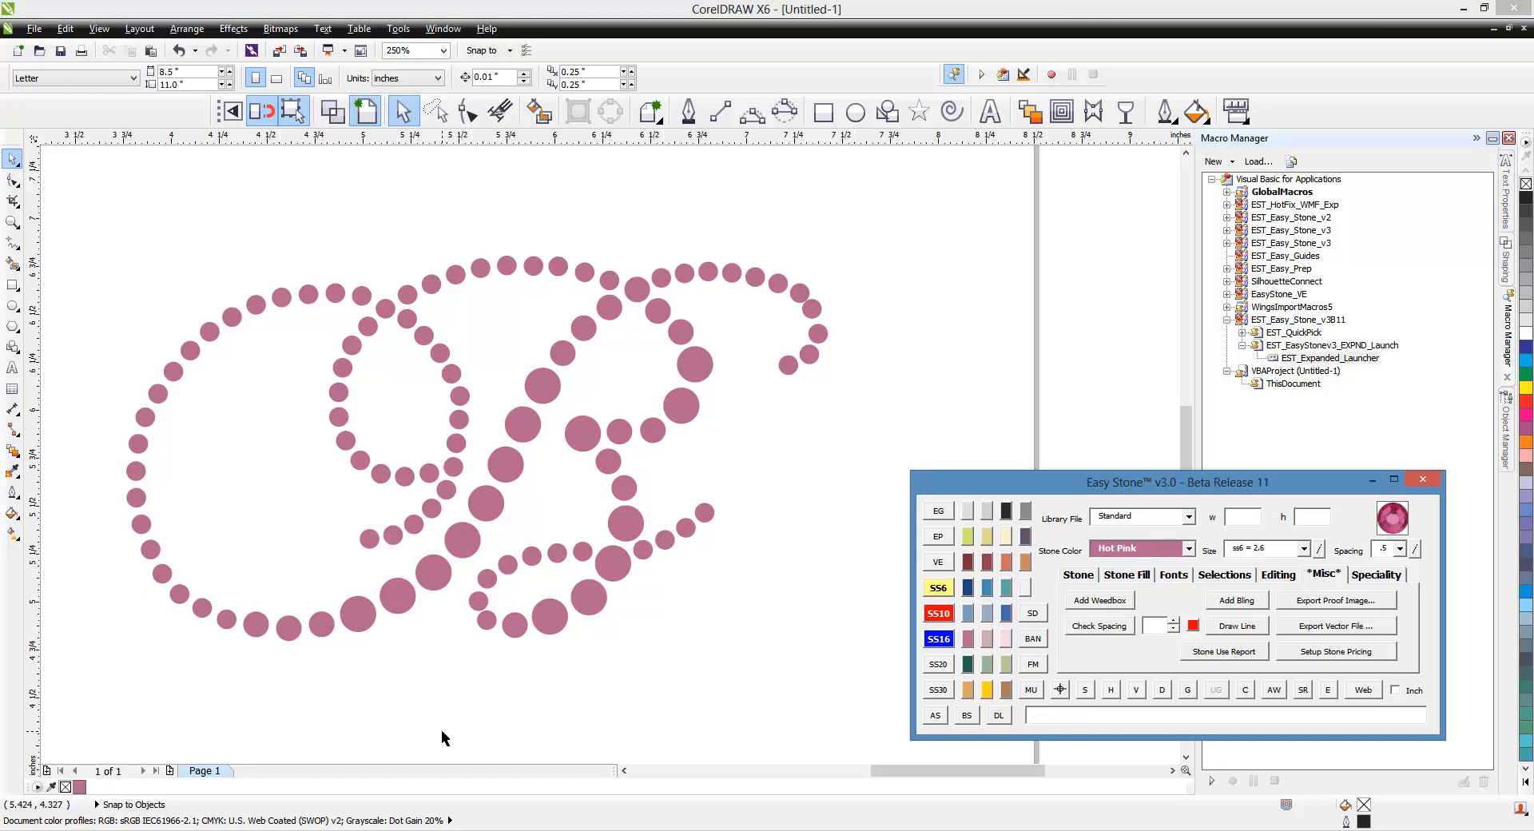
{"action": "mouse_move", "coordinate": [1149, 649]}
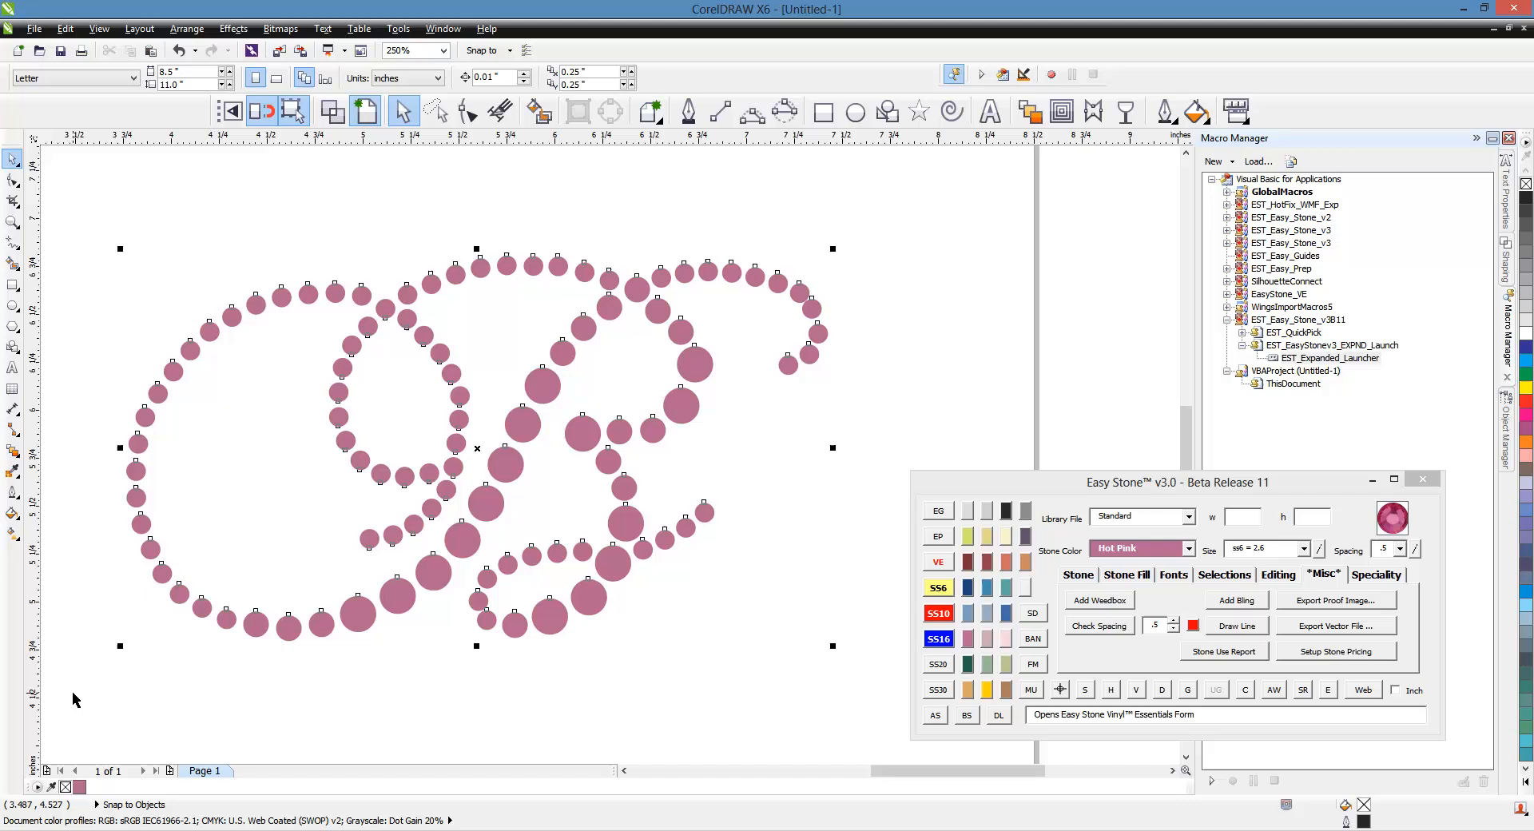
Step: Check spacing at .5 tolerance and fill the three too-close stones red
{"action": "left_click", "coordinate": [1098, 626]}
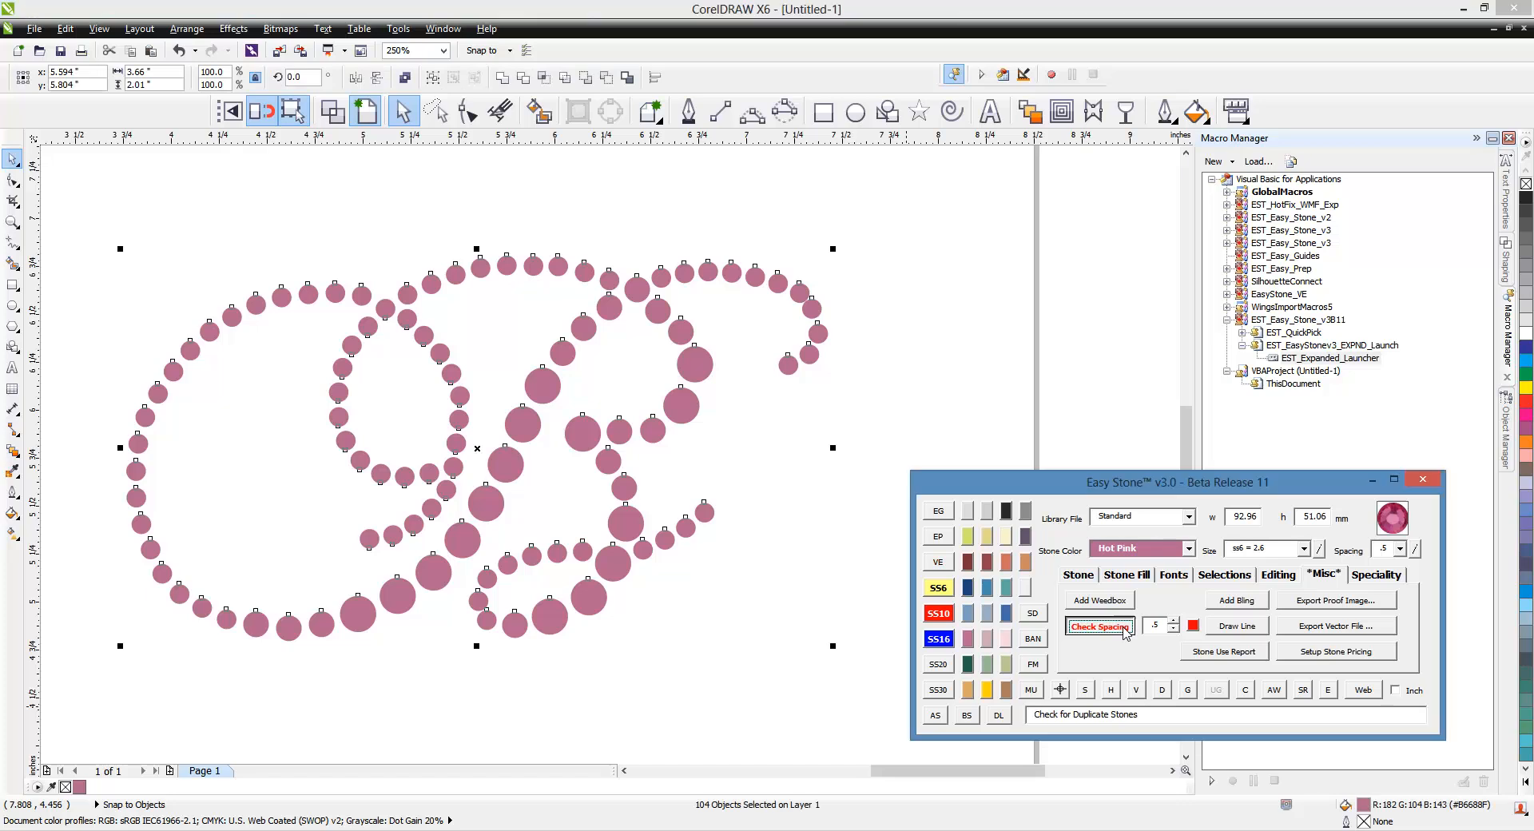
{"action": "left_click", "coordinate": [1097, 626]}
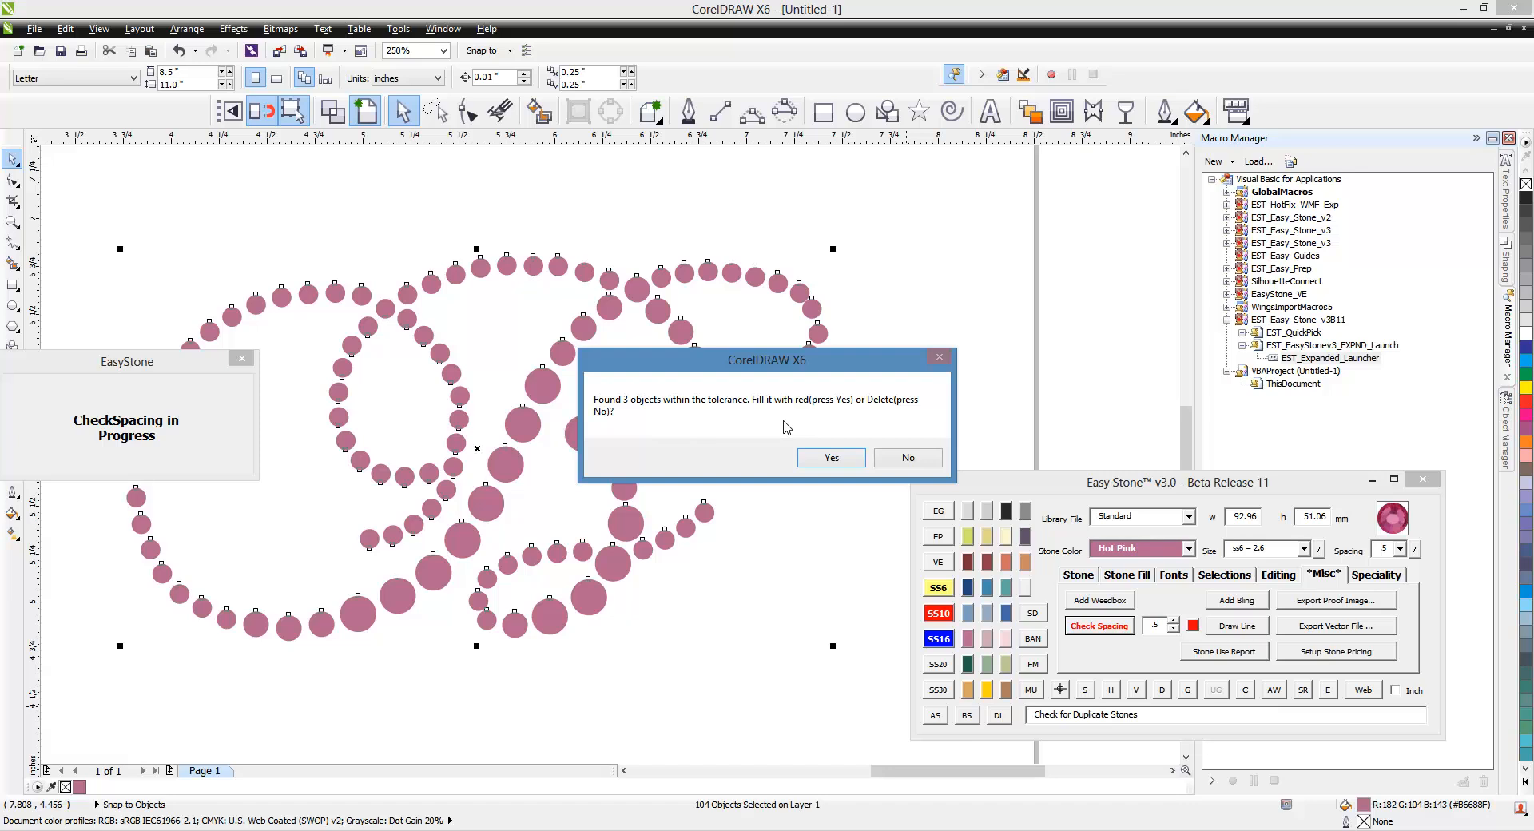
{"action": "mouse_move", "coordinate": [779, 404]}
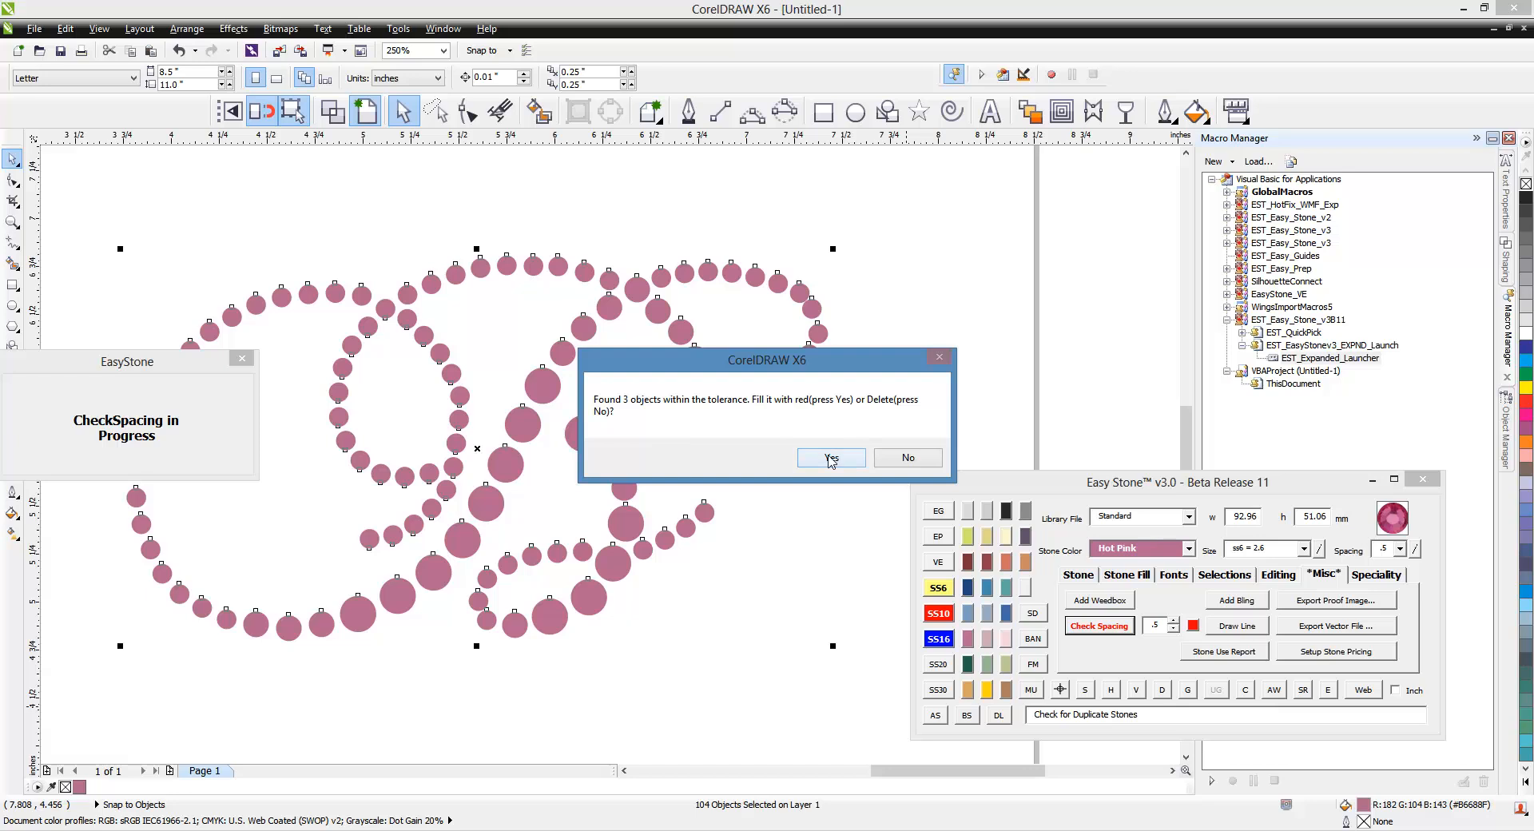
{"action": "left_click", "coordinate": [828, 458]}
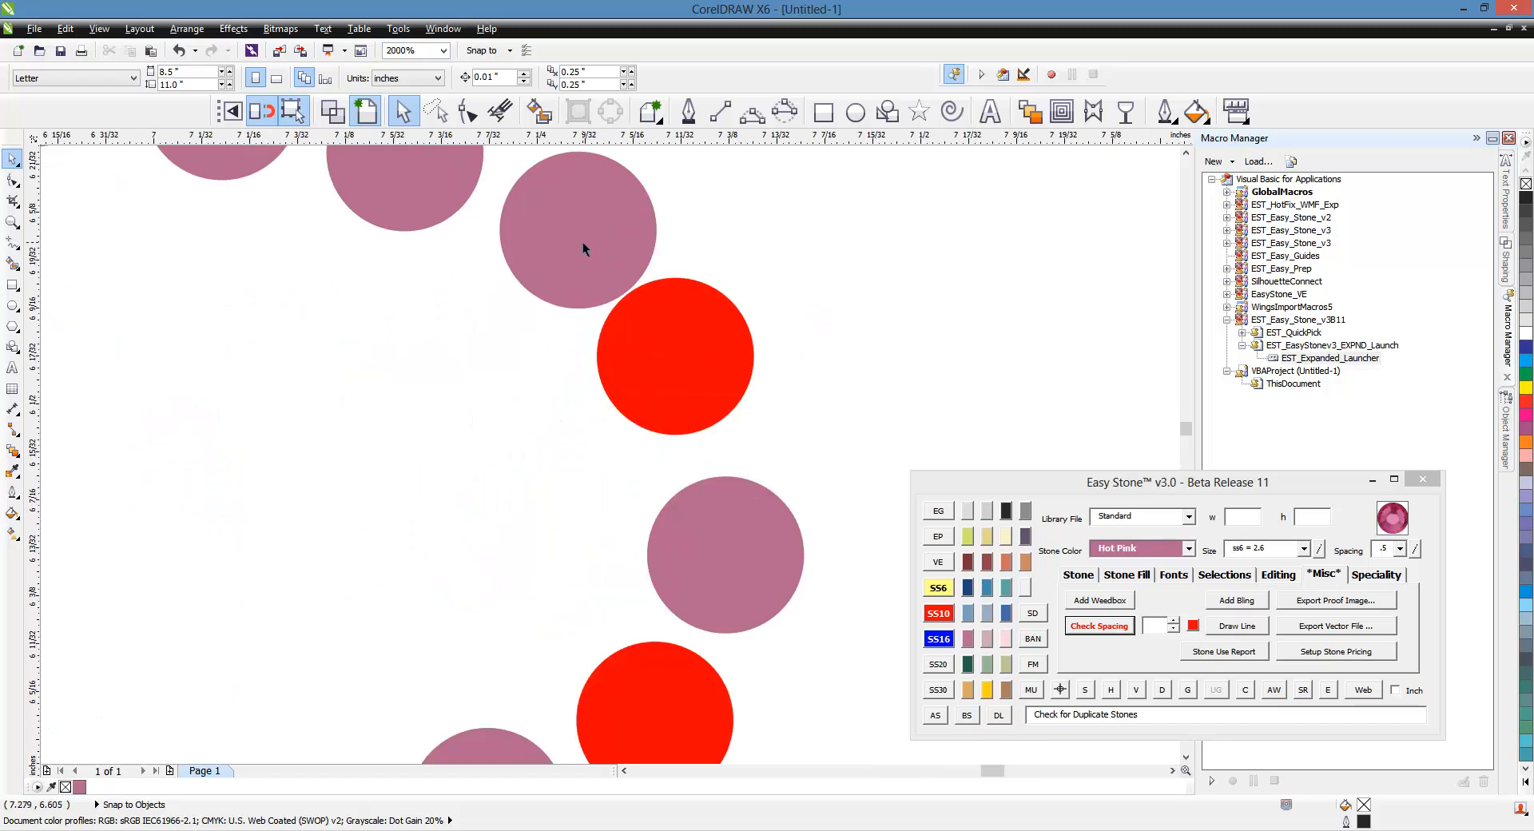
Step: Zoom out from 250% to 125% to view the whole hot pink letter
{"action": "left_click", "coordinate": [673, 359]}
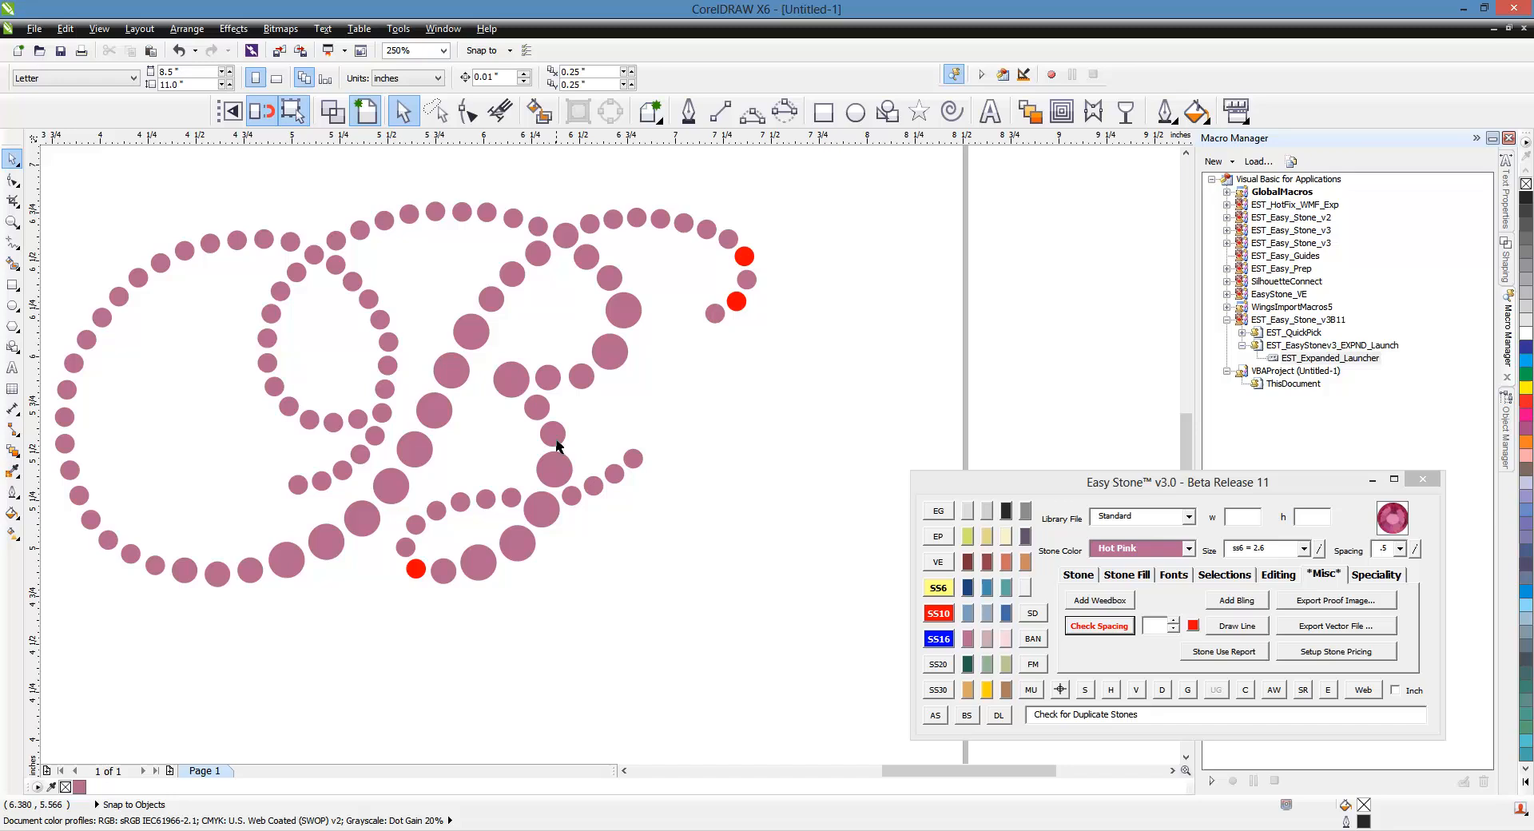
{"action": "left_click_drag", "start_coordinate": [557, 447], "coordinate": [301, 643]}
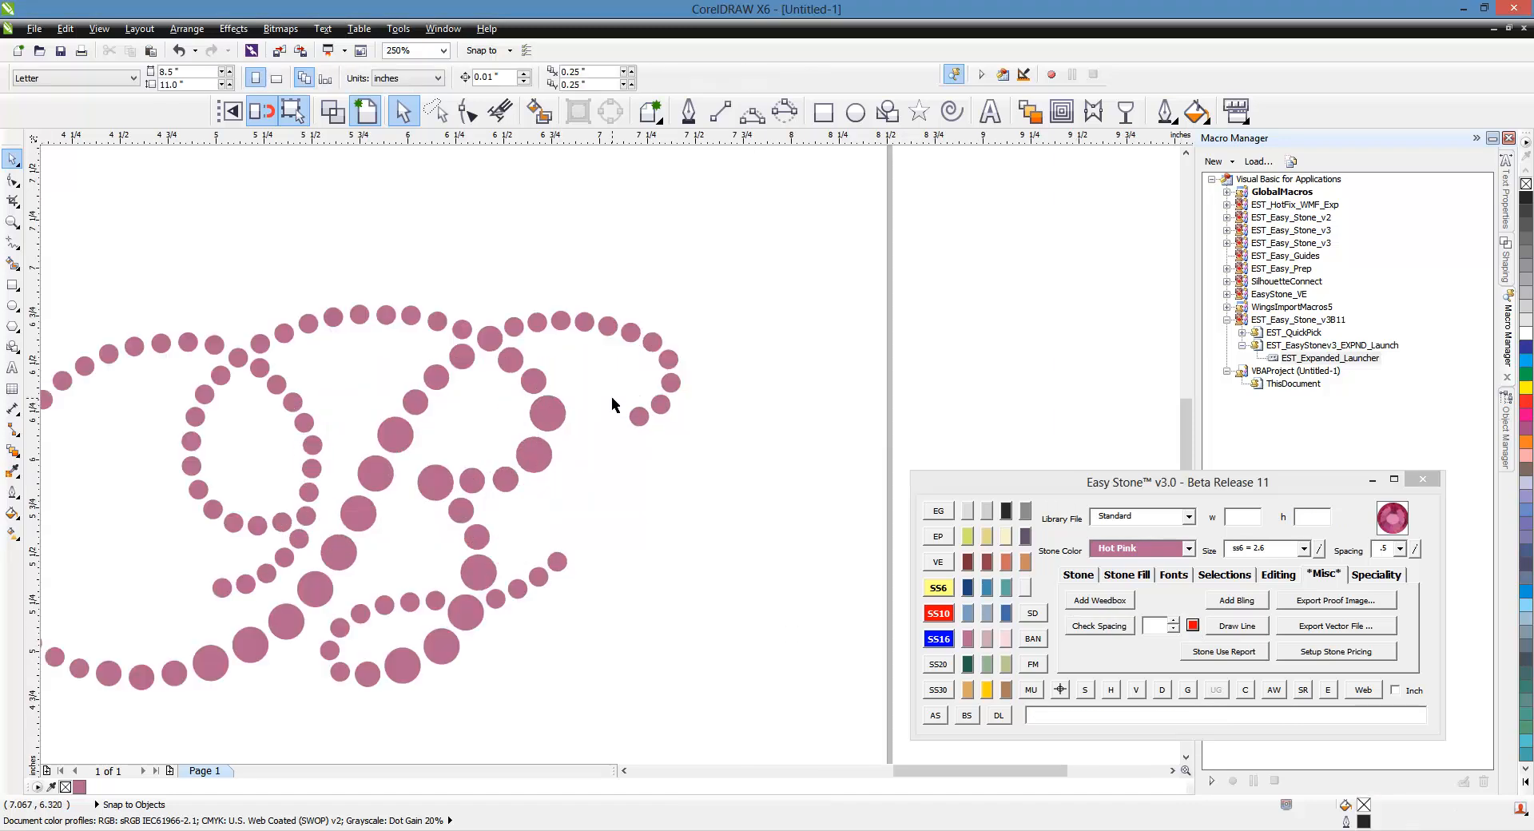
{"action": "mouse_move", "coordinate": [673, 397]}
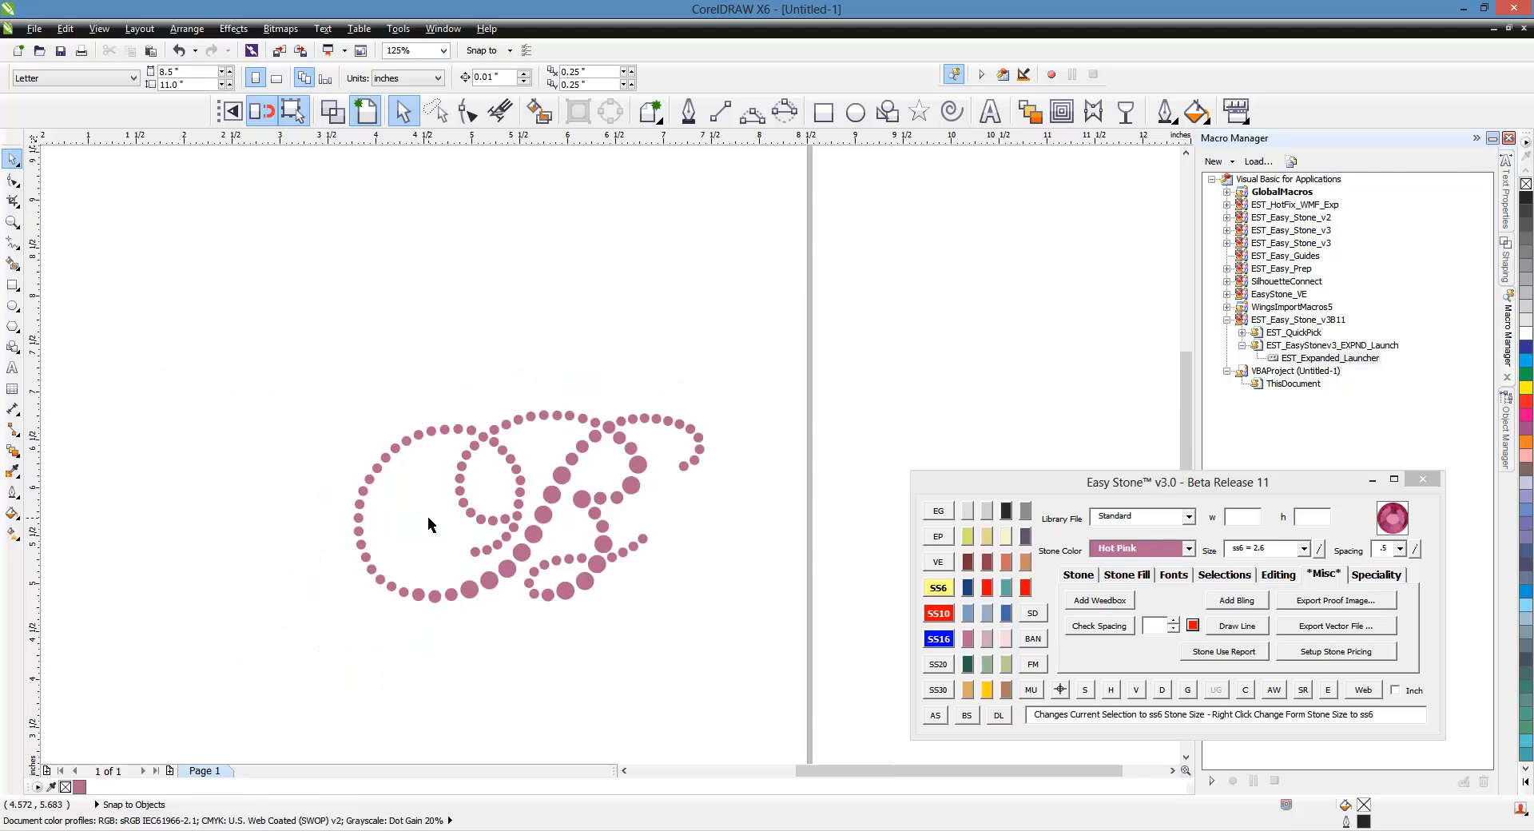
Step: Select all stones, check spacing at .5, and dismiss the no-overlap result
{"action": "left_click", "coordinate": [428, 525]}
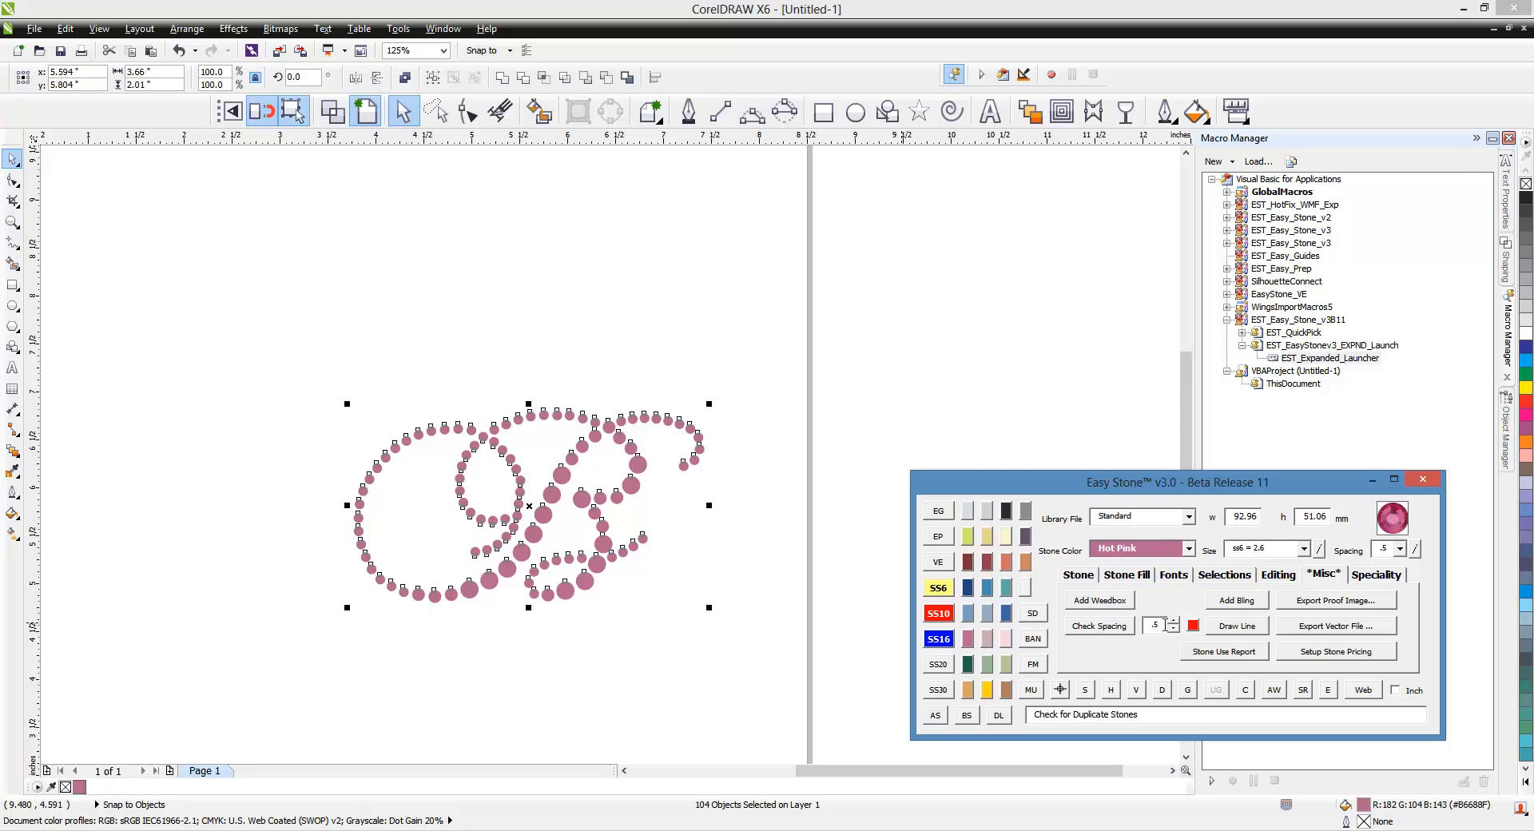
{"action": "left_click", "coordinate": [1097, 625]}
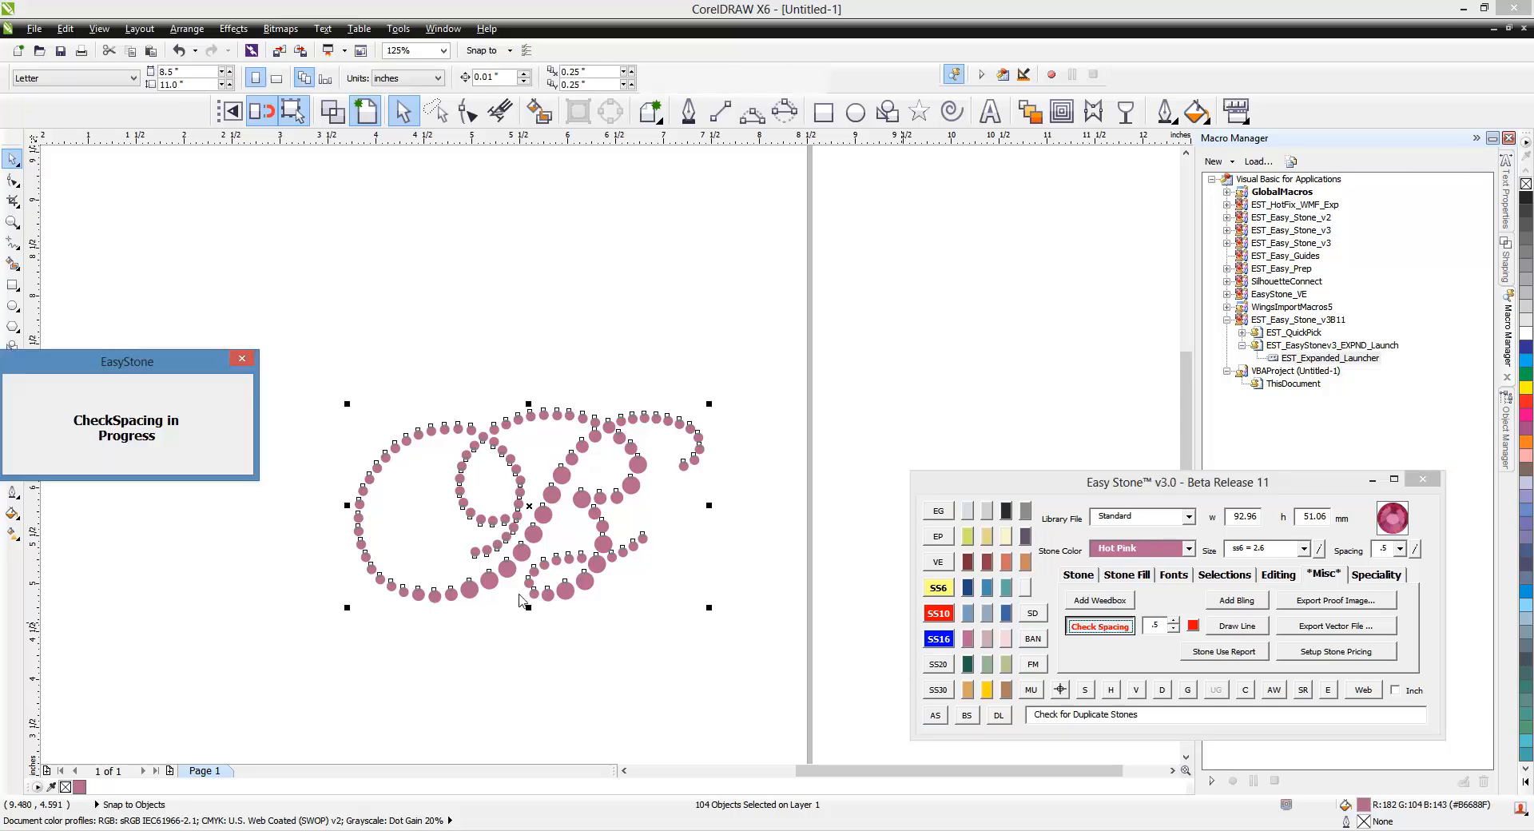
{"action": "left_click", "coordinate": [1099, 625]}
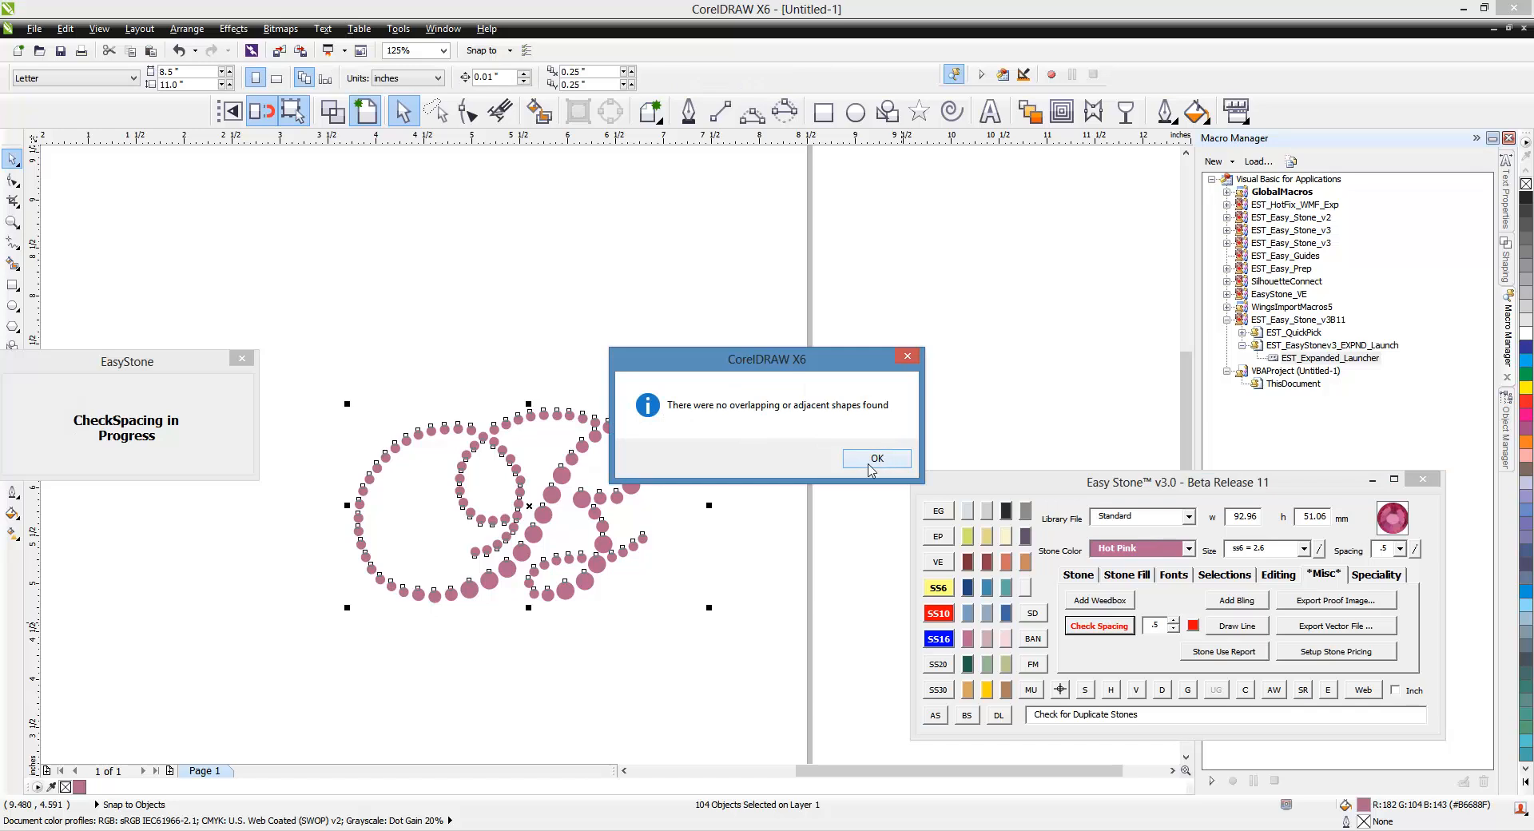
{"action": "left_click", "coordinate": [876, 458]}
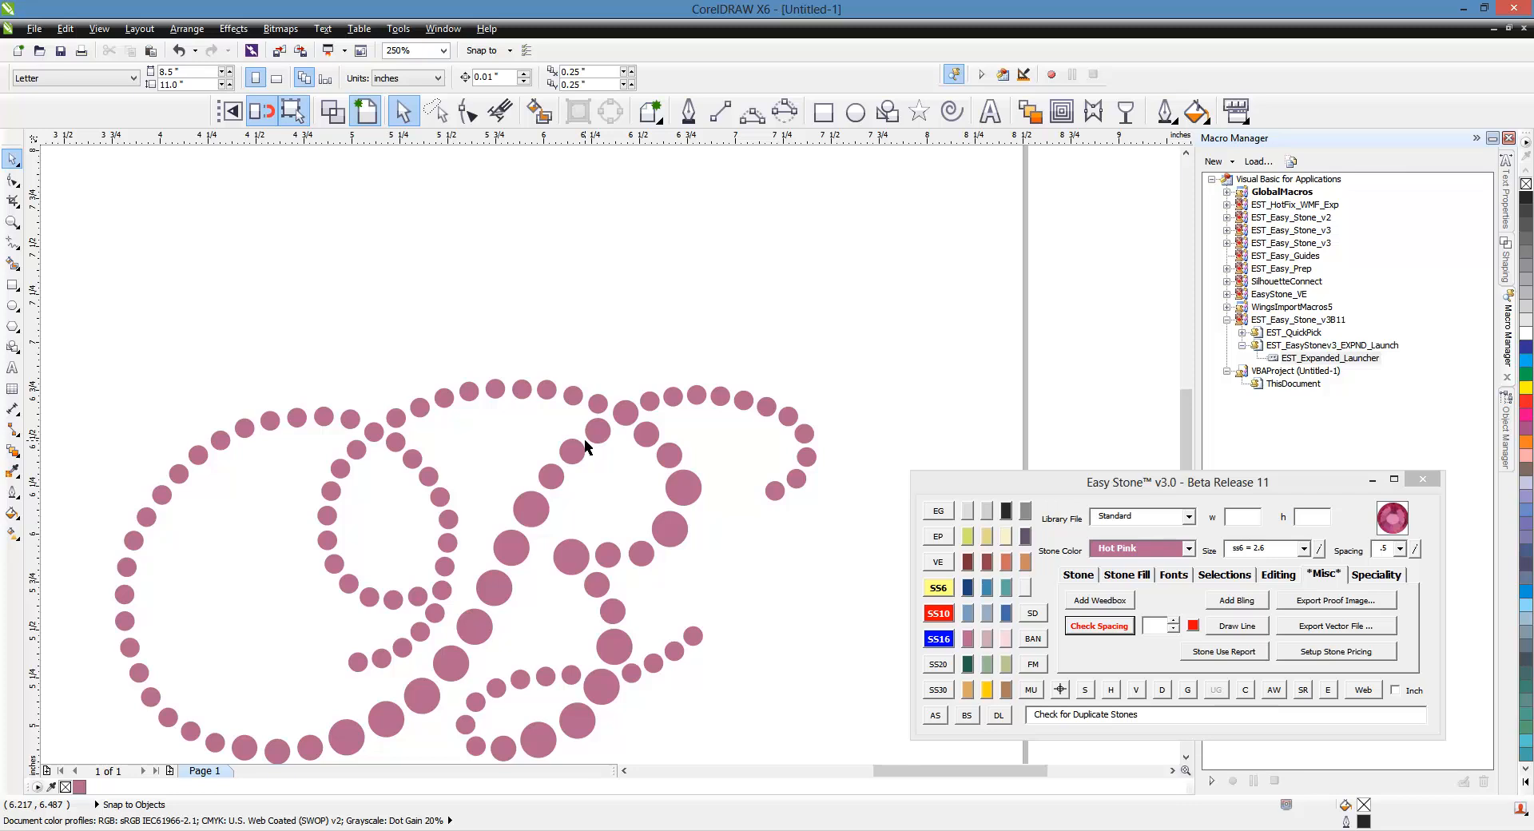
{"action": "mouse_move", "coordinate": [602, 342]}
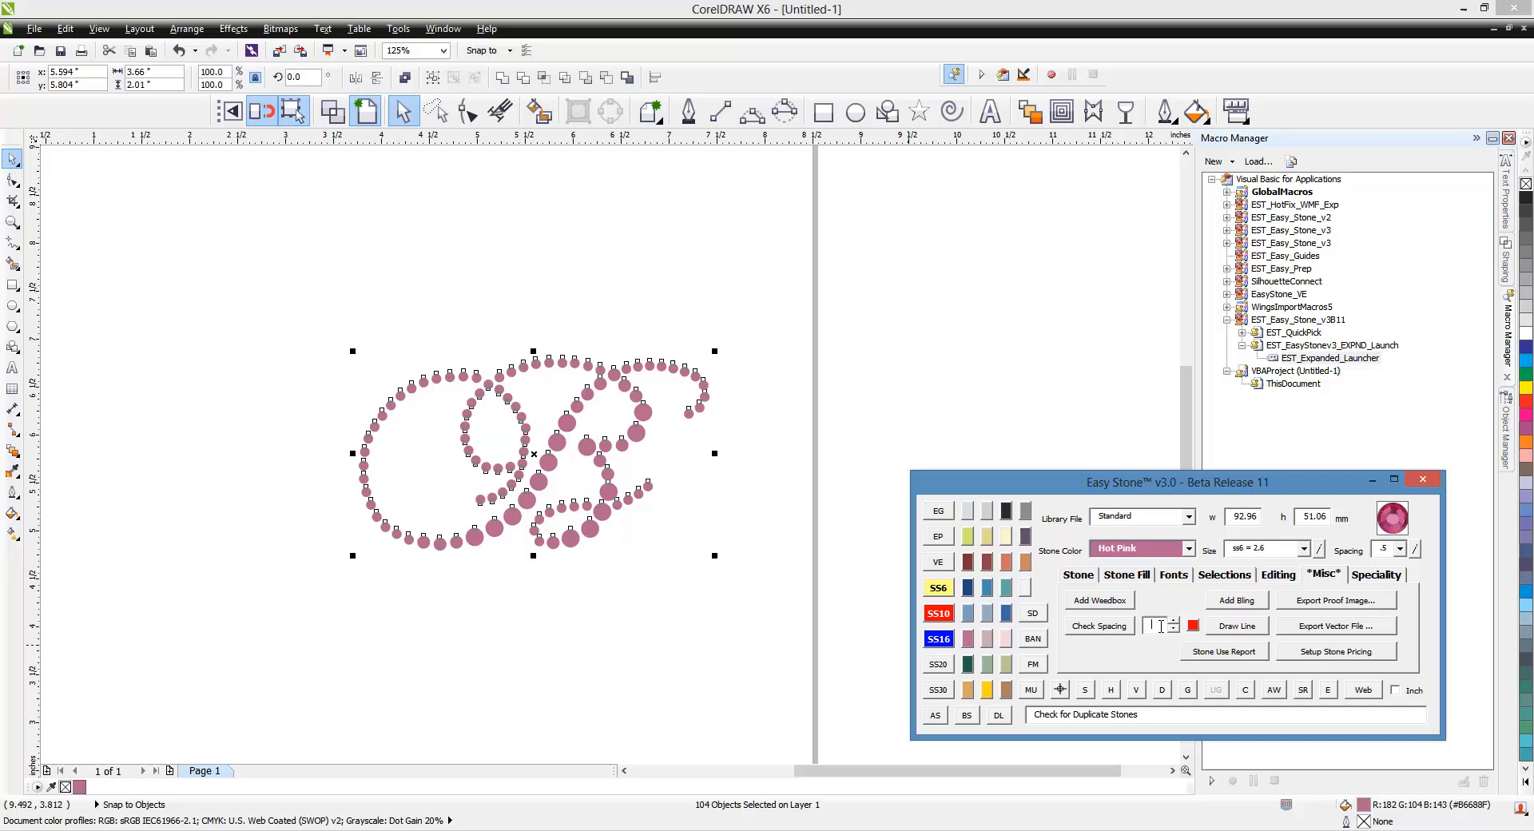
Step: Check spacing at .7, flag 37 stones red, then restore them to pink
{"action": "left_click", "coordinate": [1097, 625]}
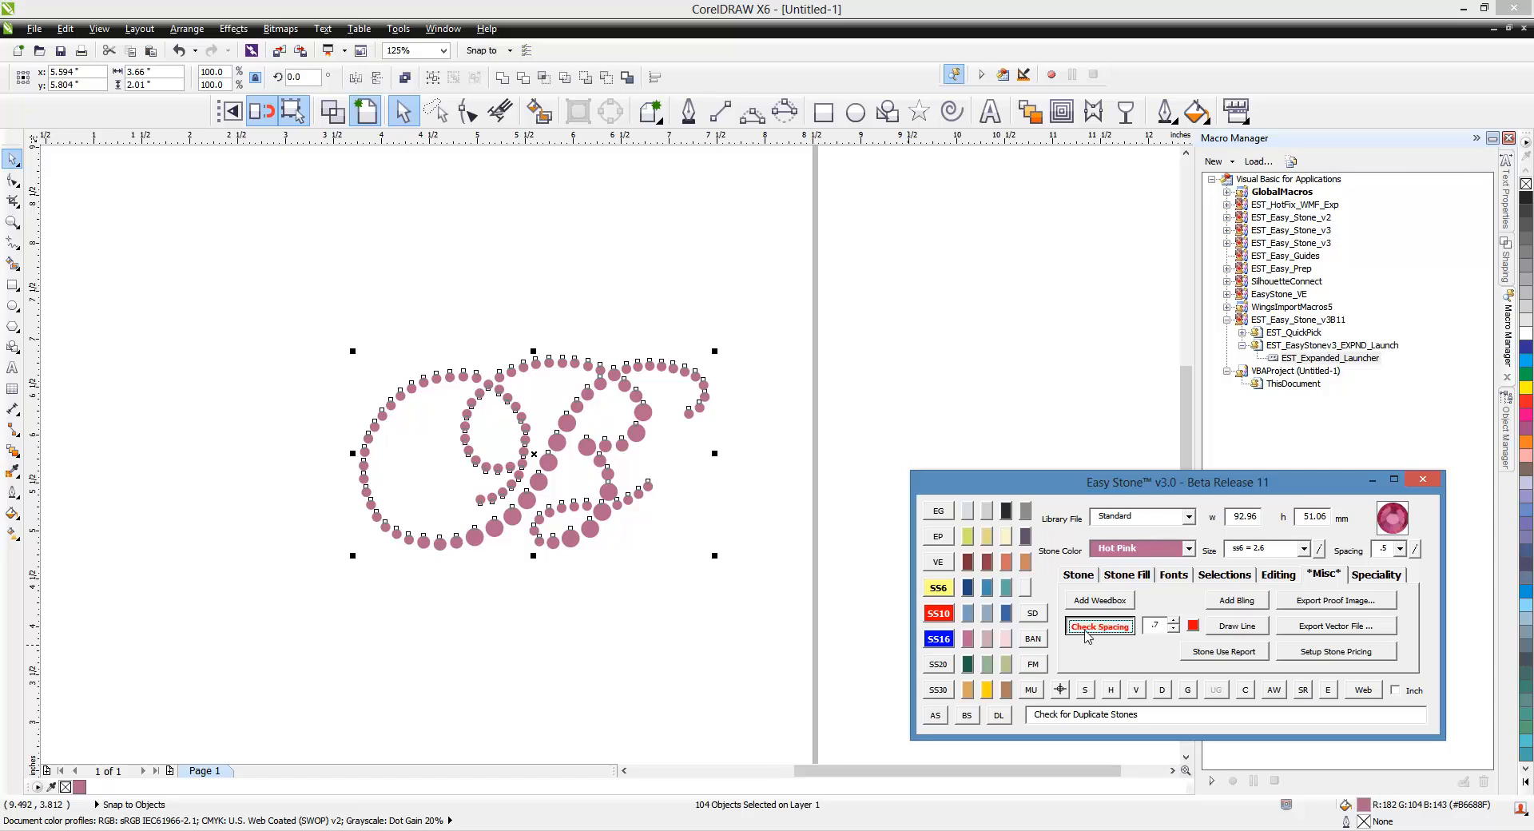
{"action": "left_click", "coordinate": [1097, 626]}
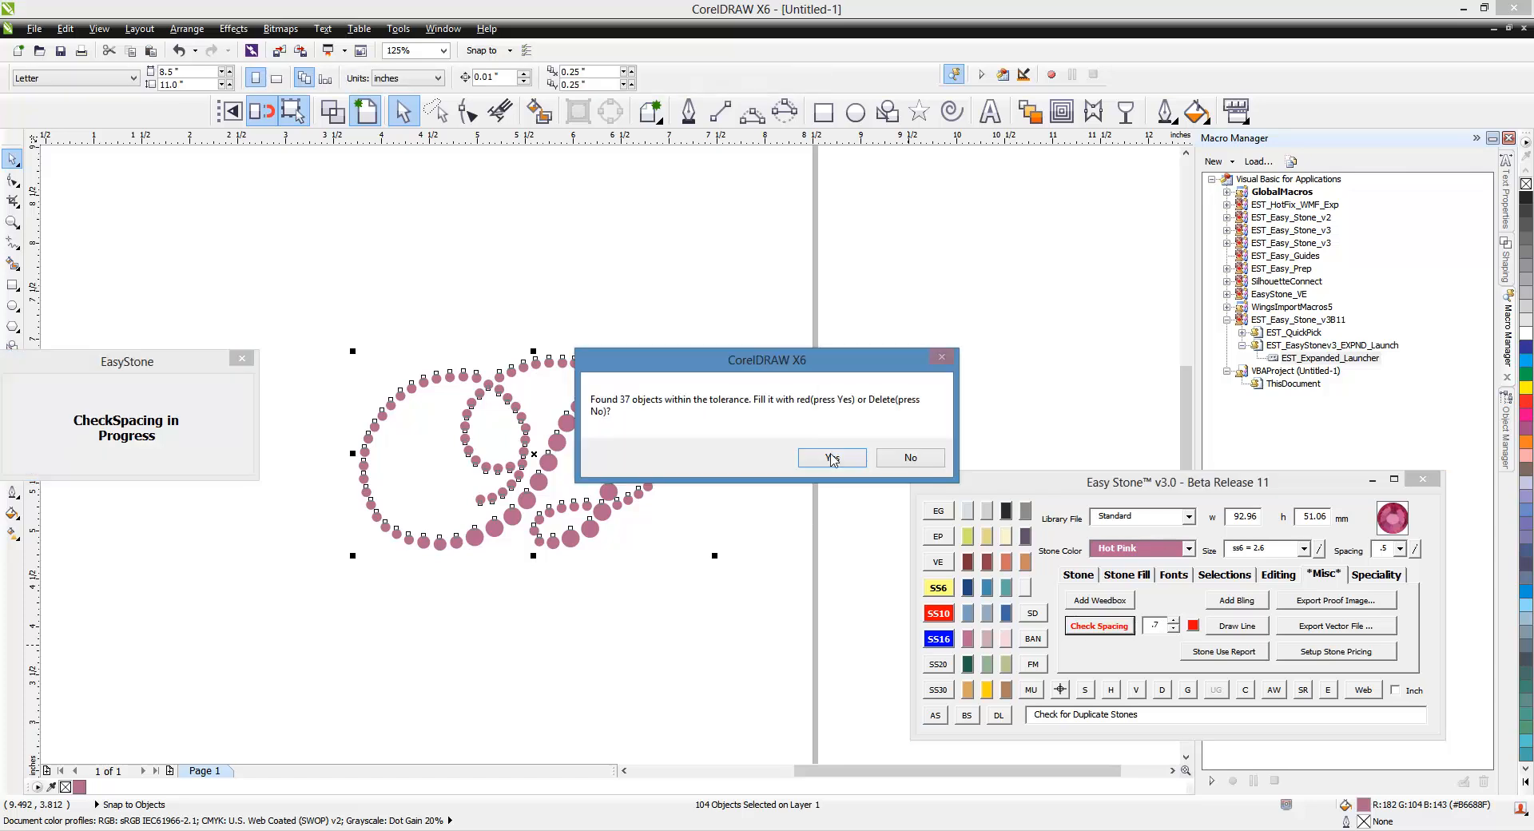
{"action": "left_click", "coordinate": [830, 457]}
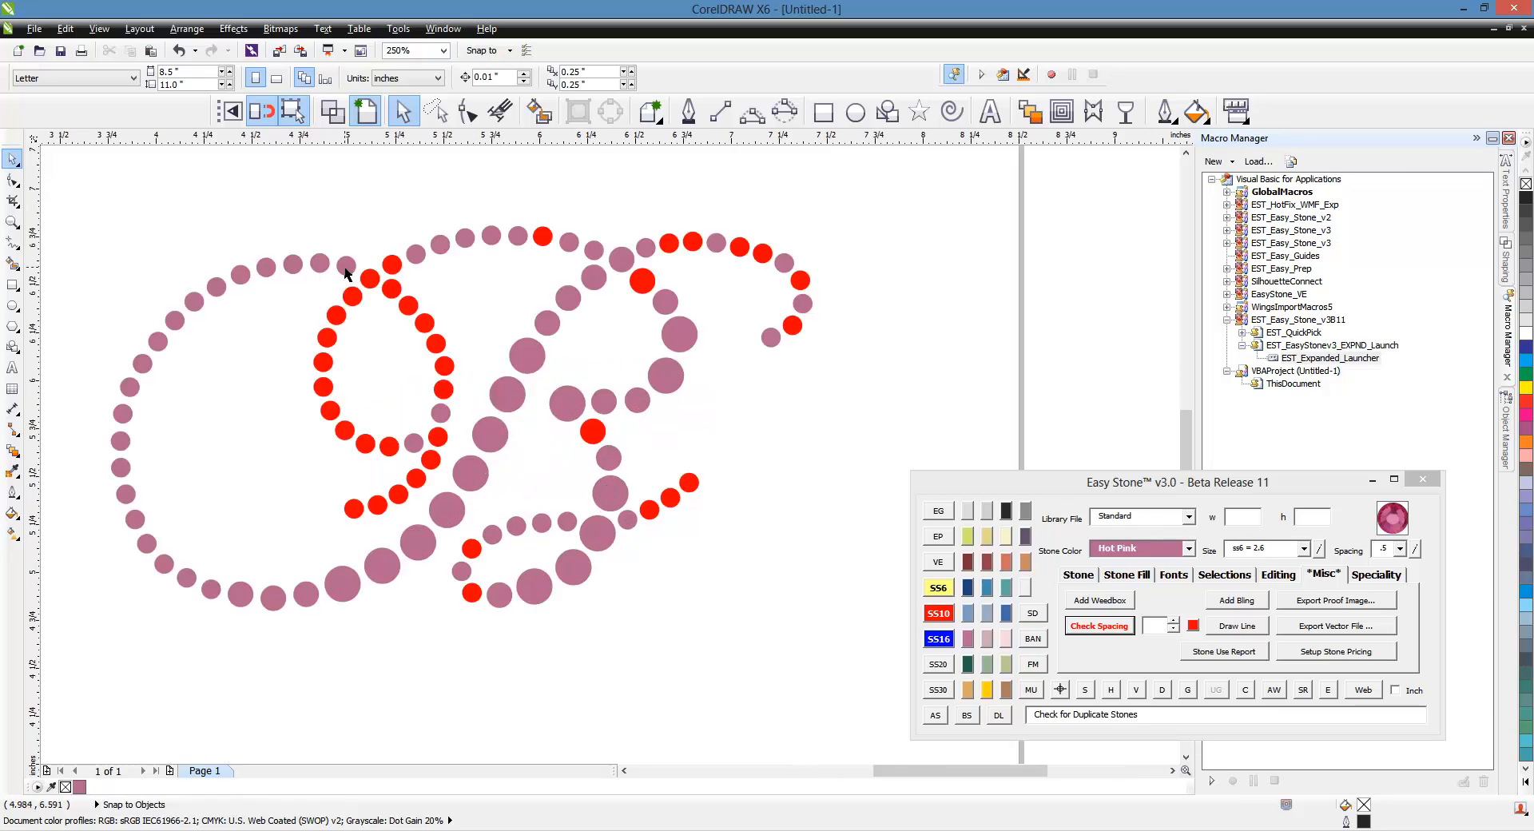
{"action": "mouse_move", "coordinate": [825, 497]}
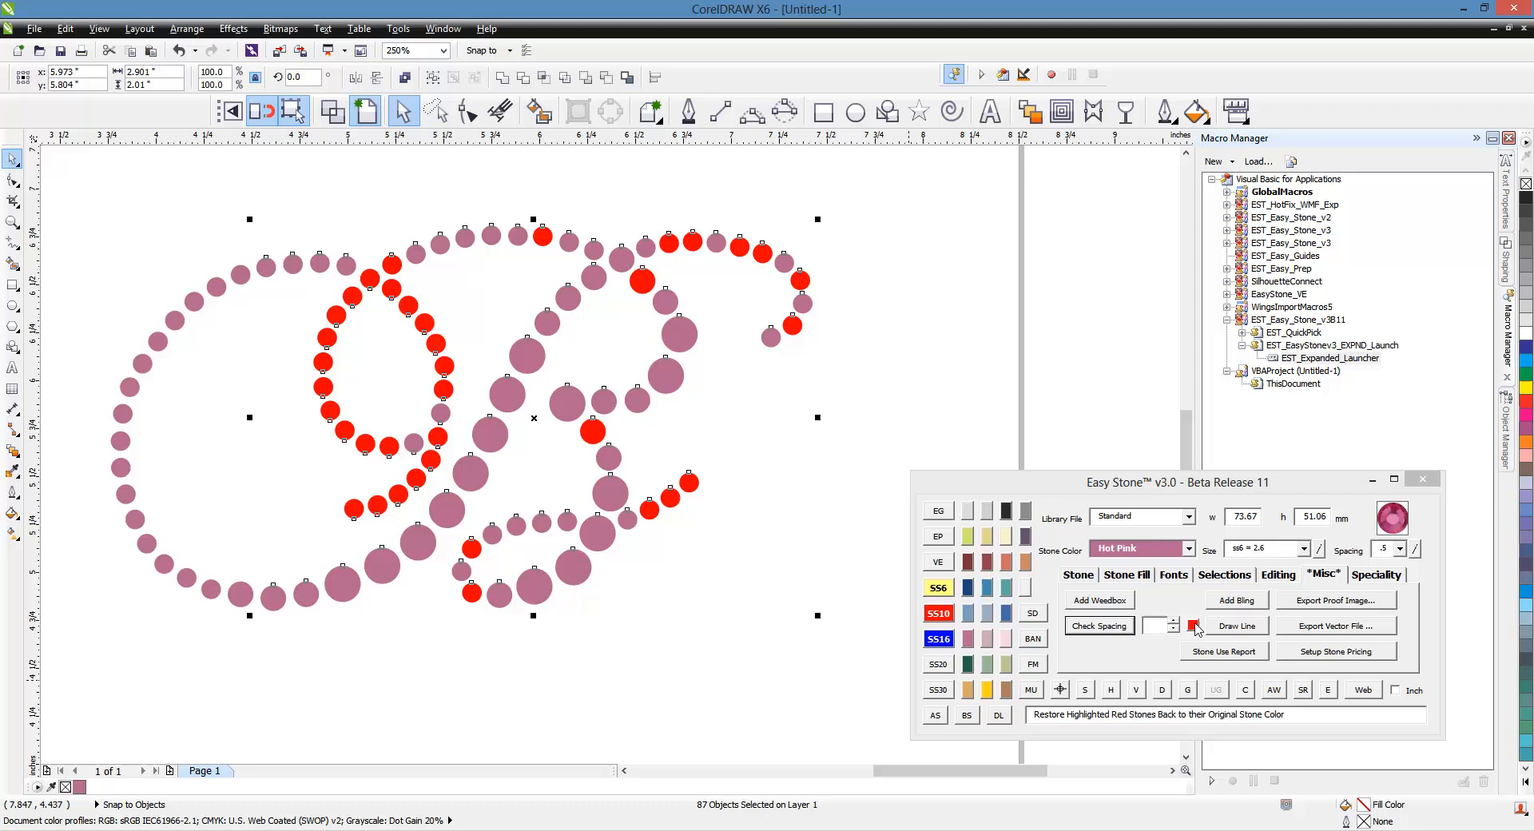
{"action": "left_click", "coordinate": [1193, 625]}
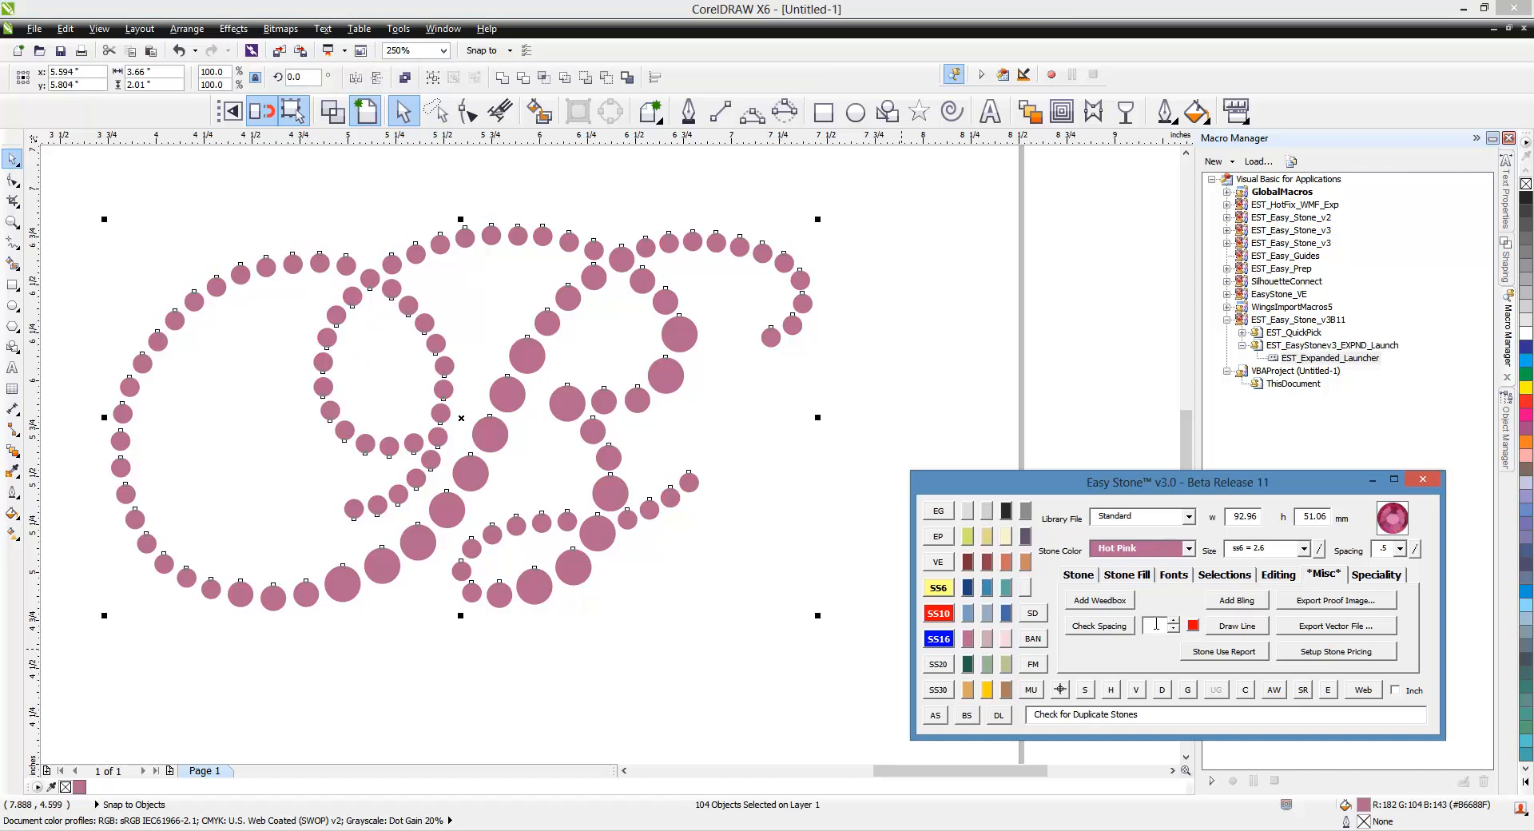
Step: Recheck spacing at .5, move the result box aside, and dismiss it
{"action": "left_click", "coordinate": [1098, 625]}
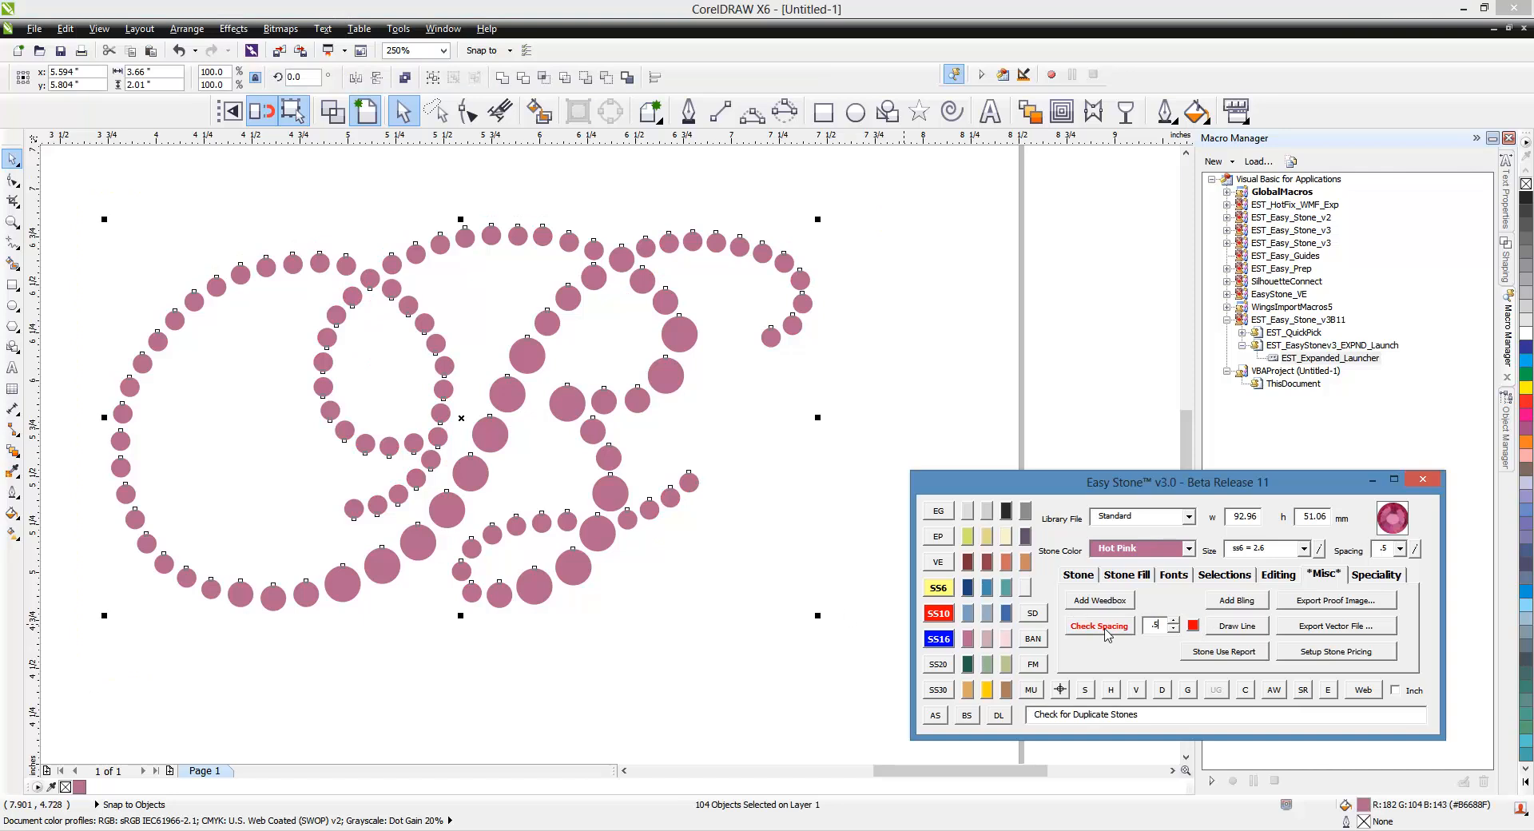
{"action": "left_click", "coordinate": [1098, 626]}
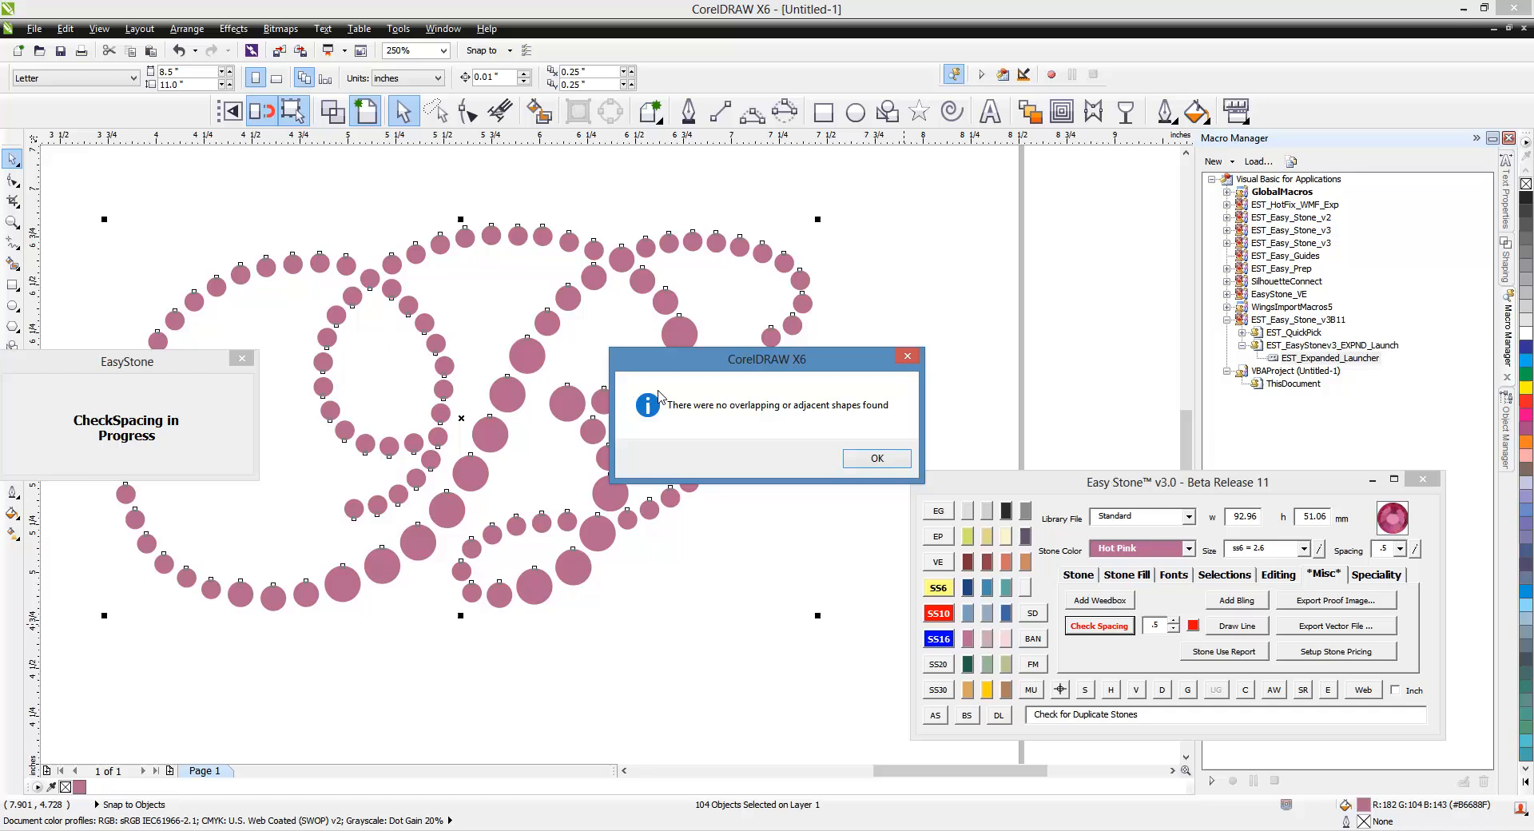
{"action": "left_click_drag", "start_coordinate": [766, 358], "coordinate": [887, 513]}
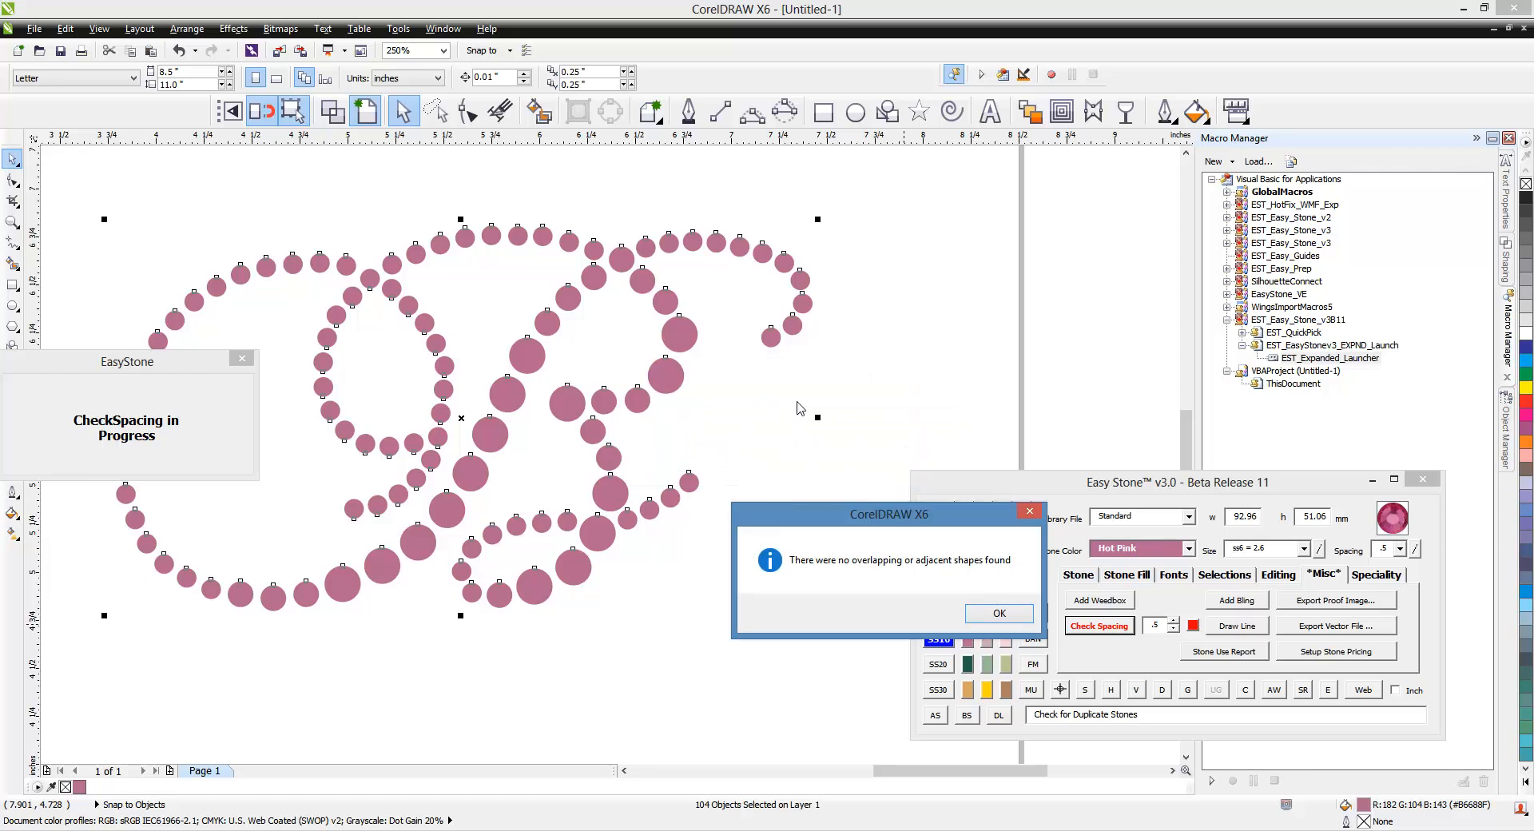
{"action": "mouse_move", "coordinate": [1162, 633]}
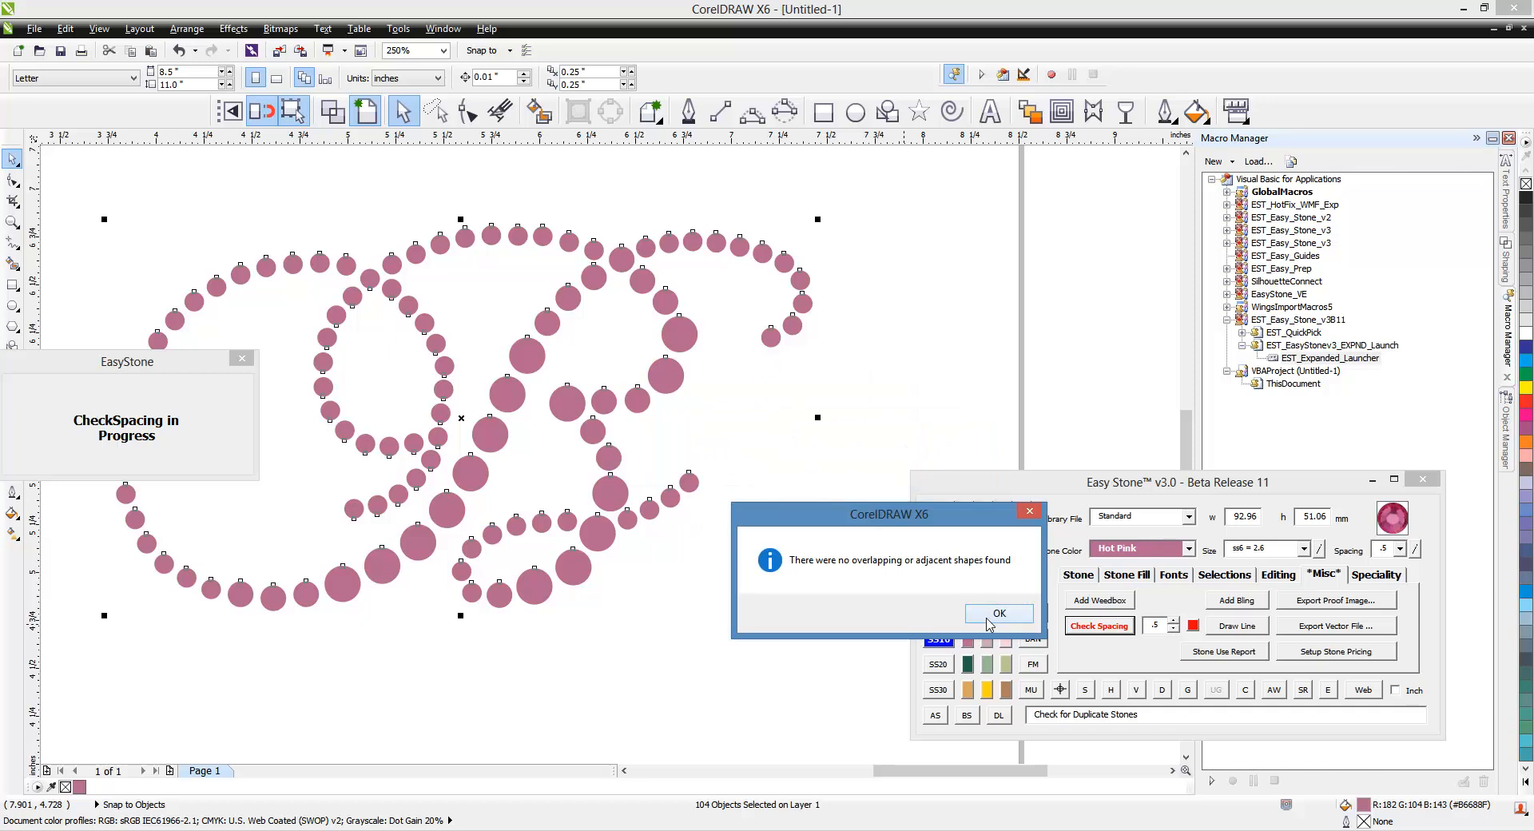
{"action": "left_click", "coordinate": [997, 614]}
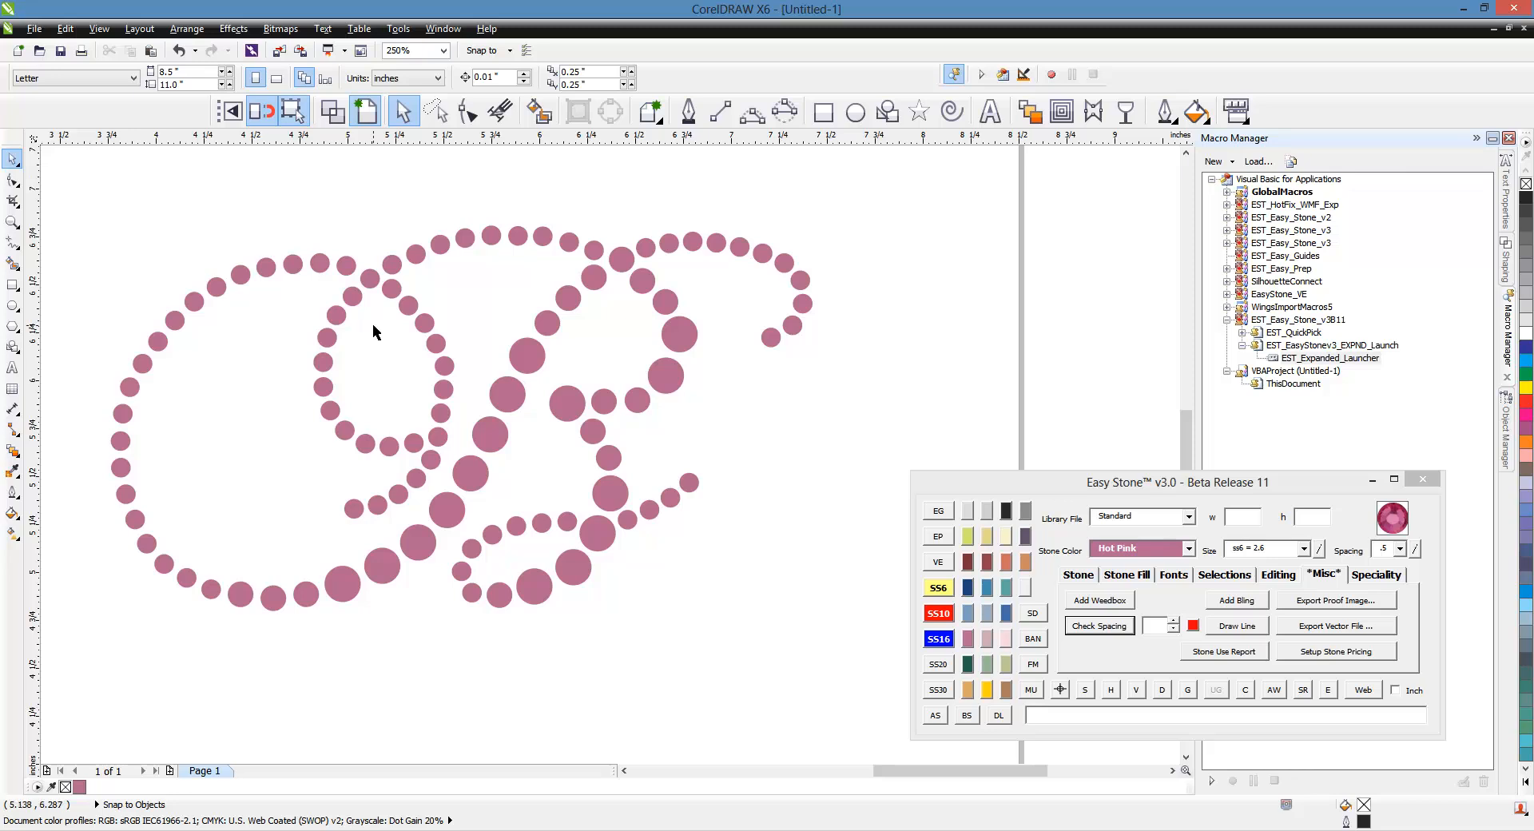
{"action": "mouse_move", "coordinate": [426, 205]}
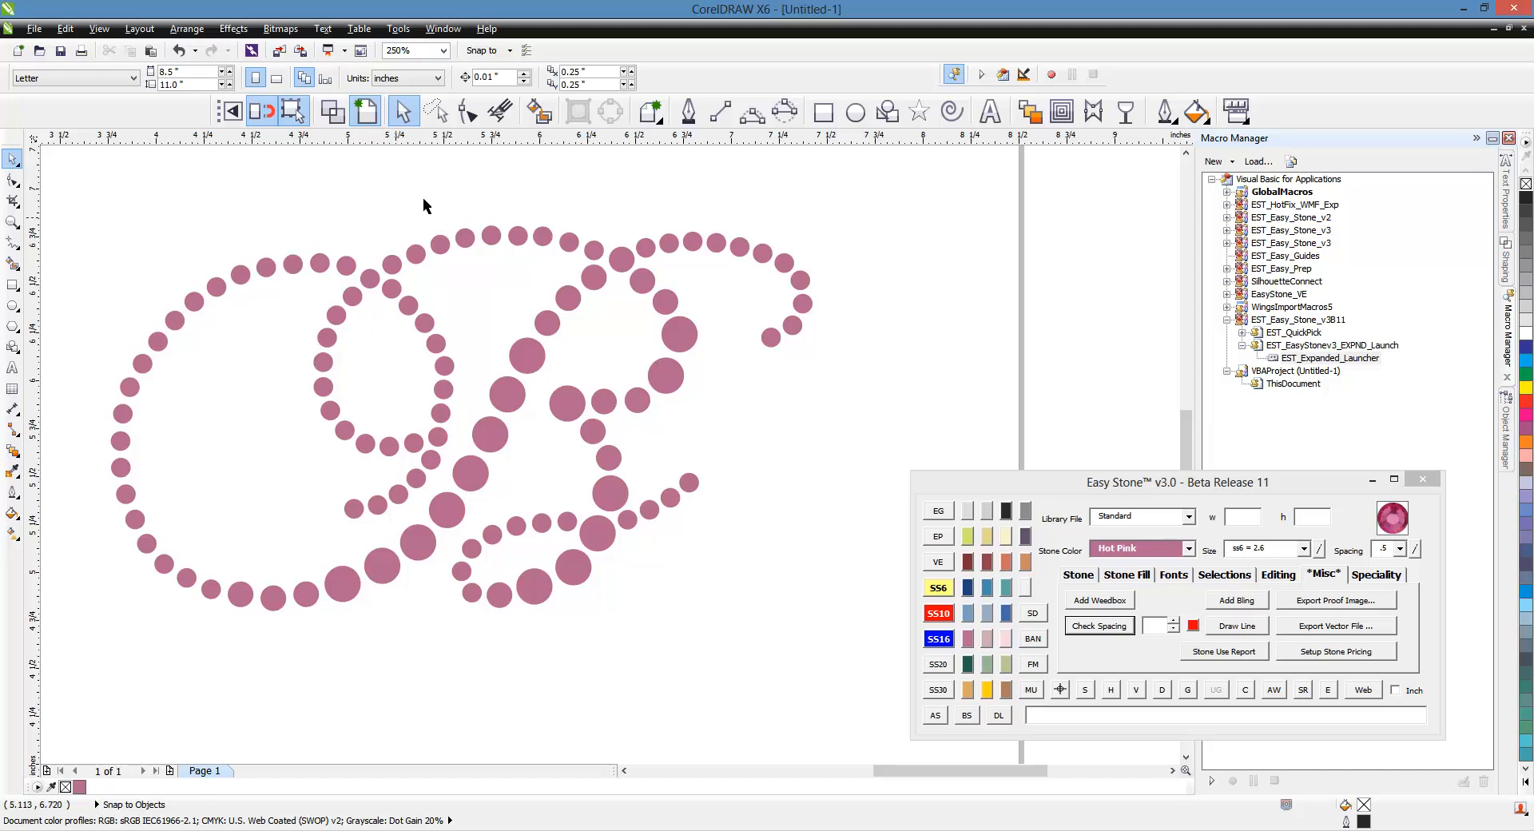